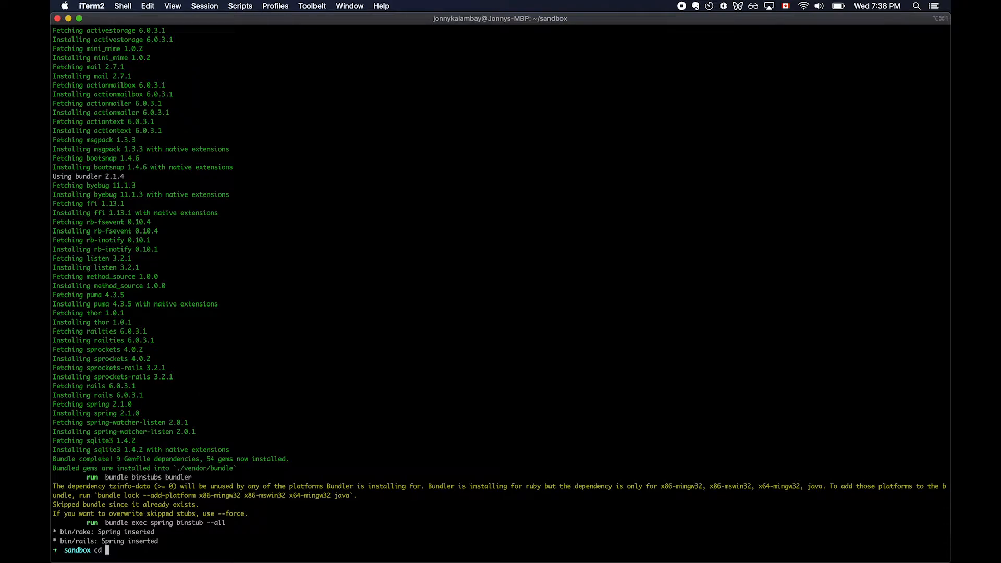
Step: Enter the dictionary project folder and open it in VS Code with code
{"action": "type", "text": "cd"}
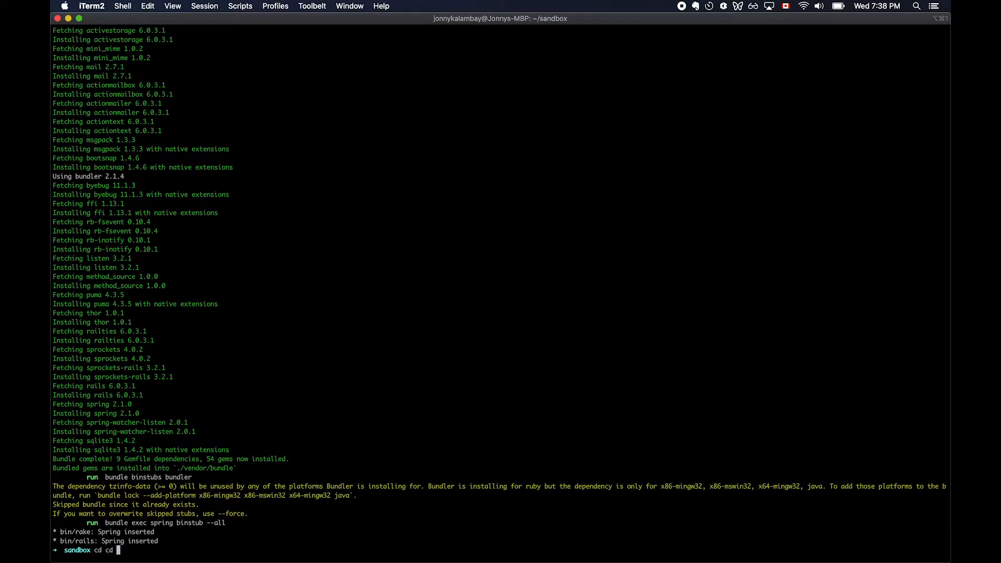
{"action": "key", "text": "BackSpace"}
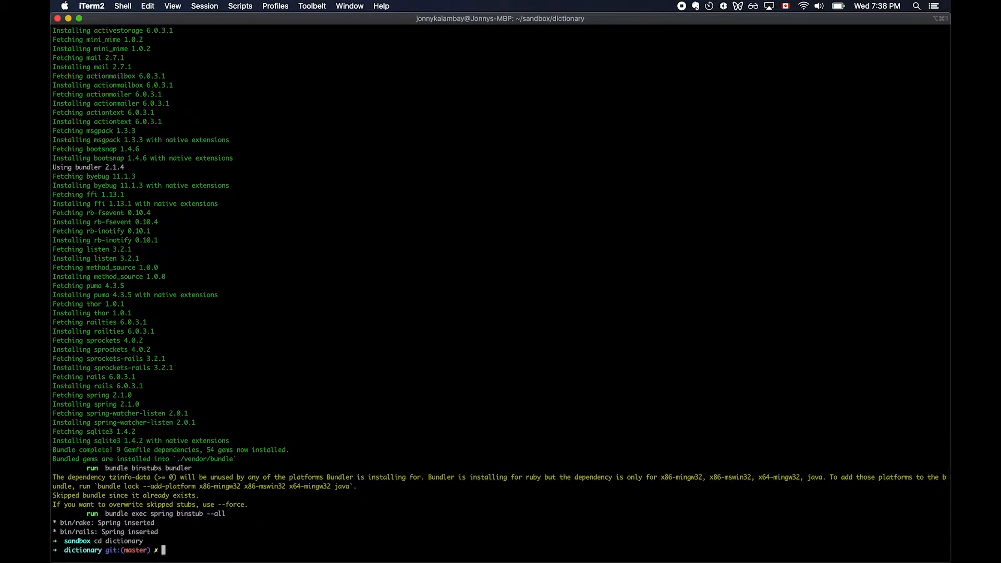
{"action": "type", "text": "code ."}
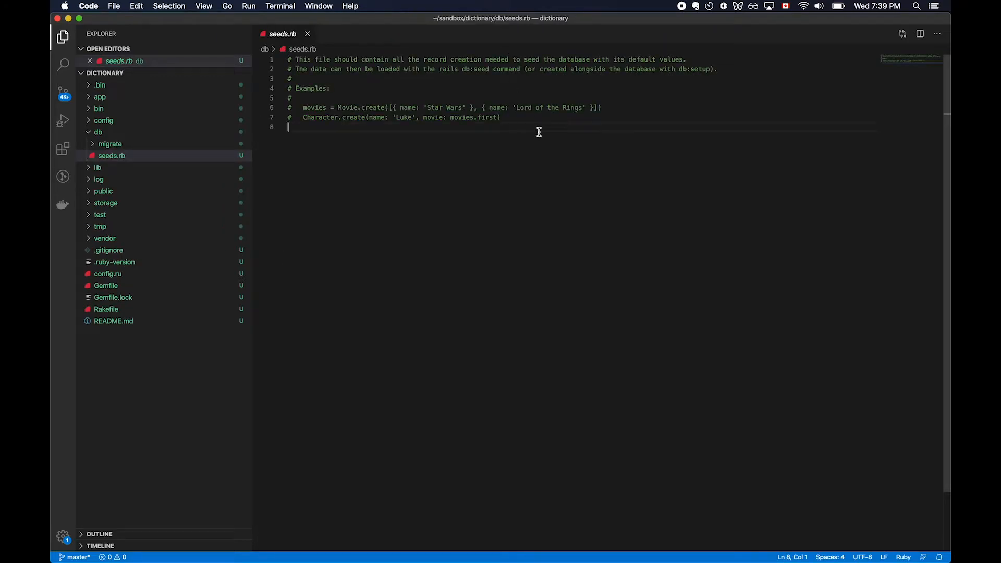
Step: Add Term.create with word 'apple' and definition 'a red fruit' to db/seeds.rb
{"action": "type", "text": "T"}
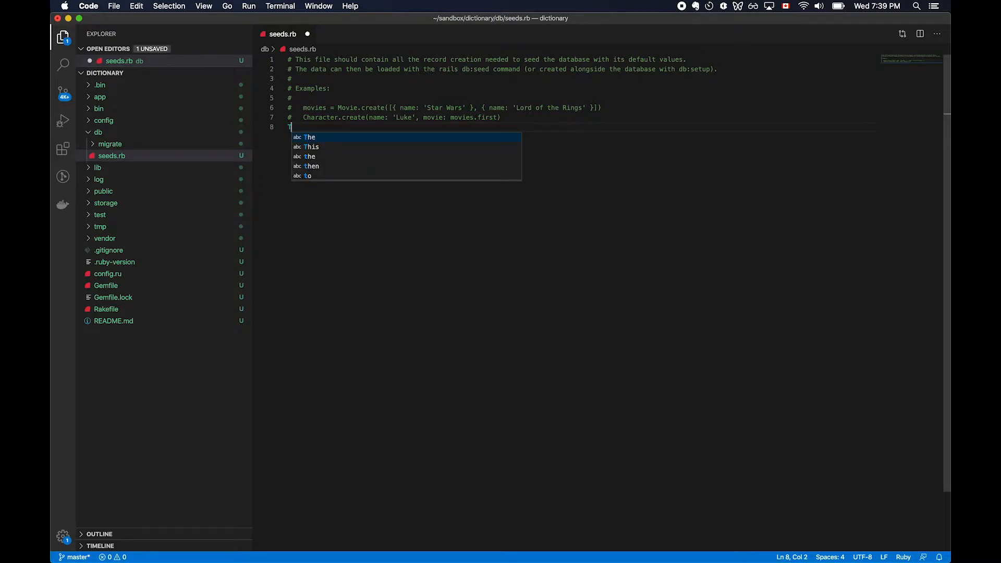
{"action": "type", "text": "erm."}
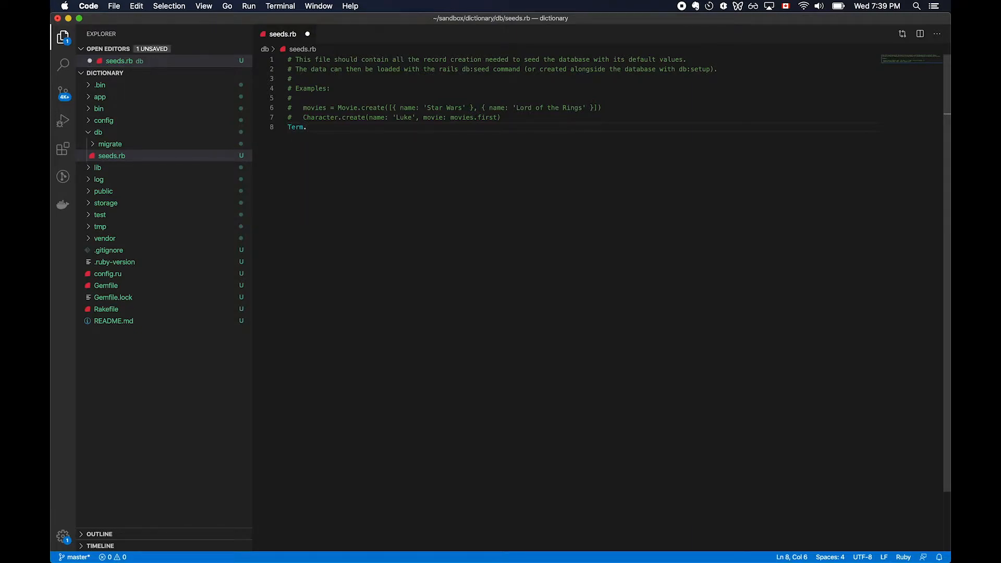
{"action": "type", "text": "create({"}
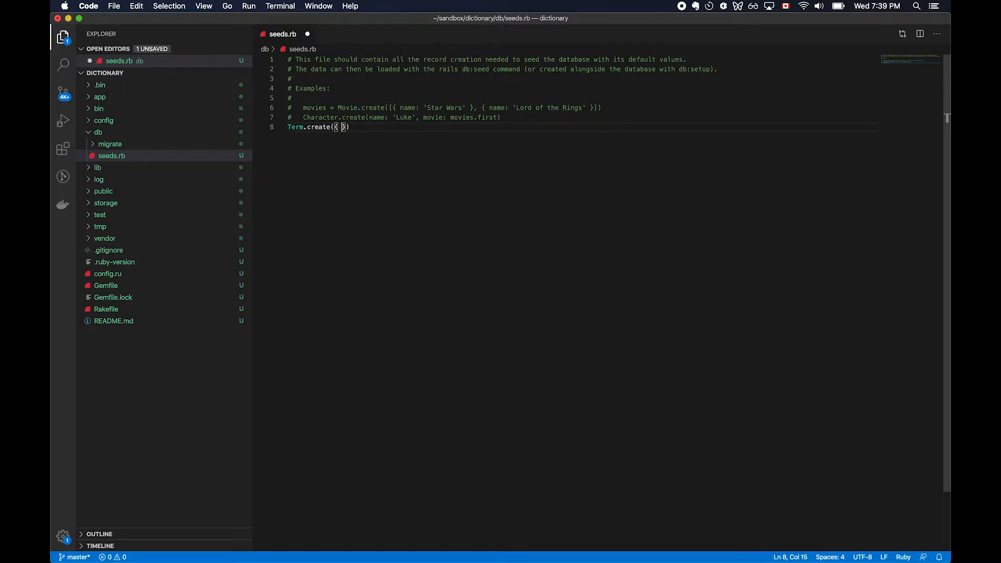
{"action": "type", "text": "word: 'apple',"}
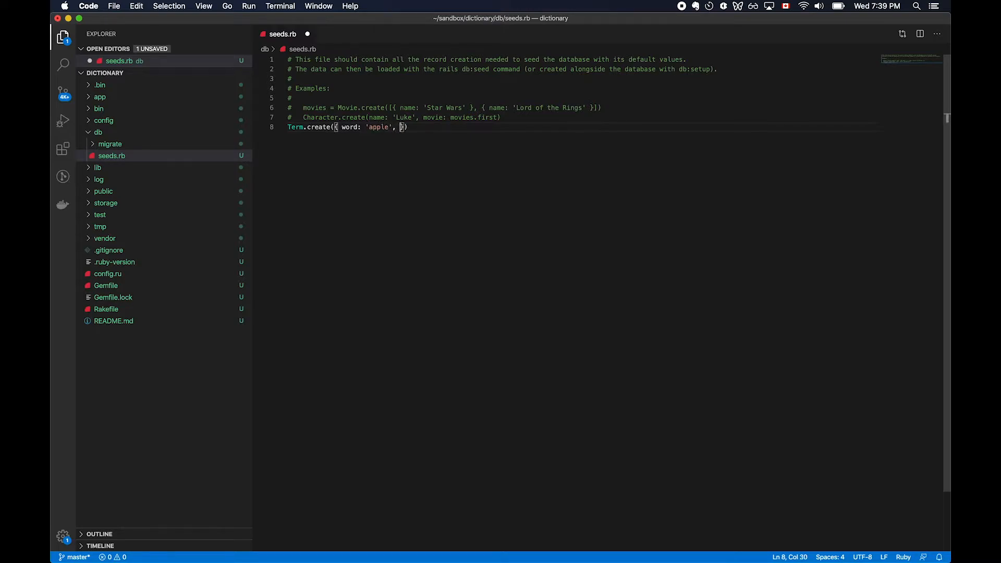
{"action": "type", "text": "definition: '"}
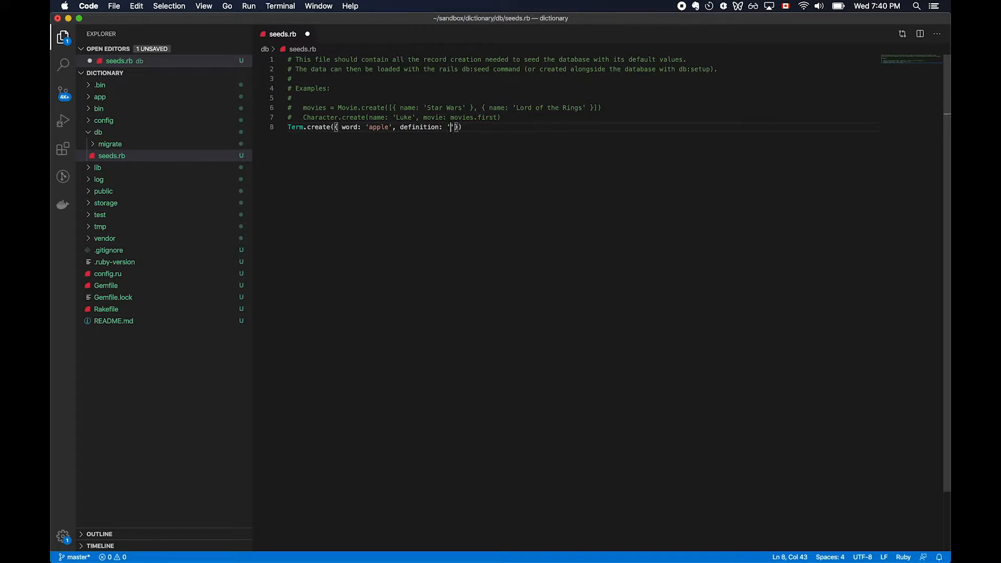
{"action": "type", "text": "a red fr"}
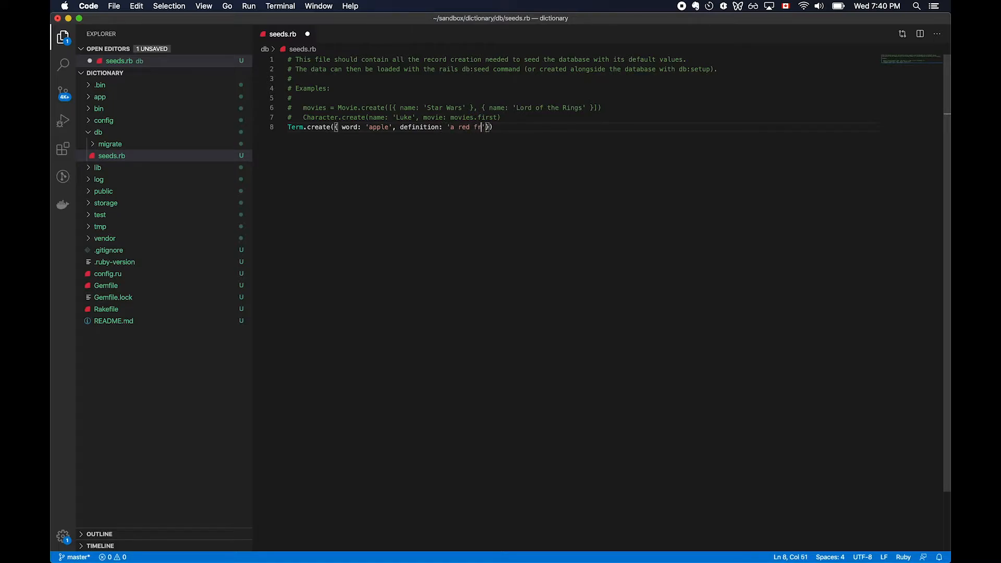
{"action": "type", "text": "uit"}
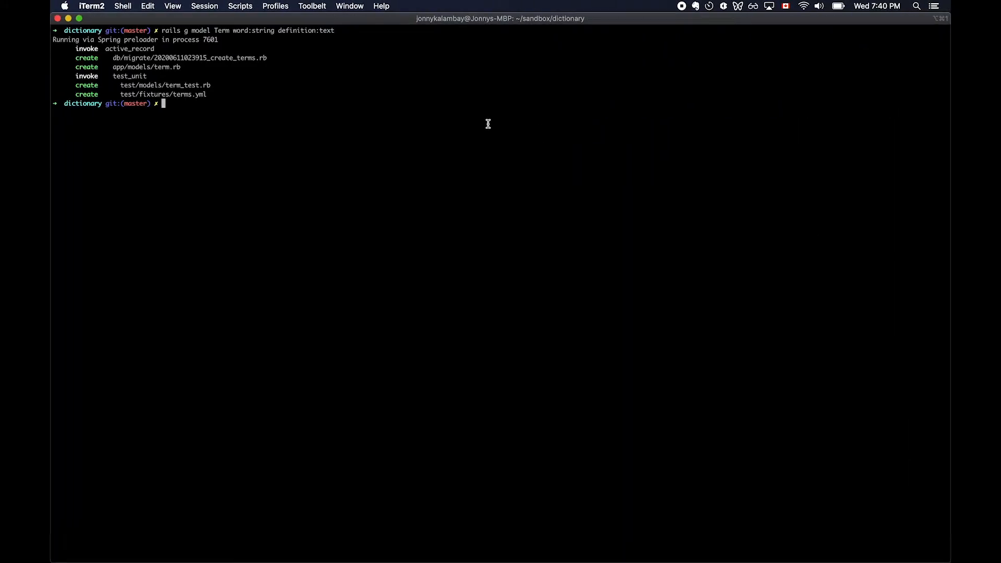
Step: Run rake db:seed, then run the pending CreateTerms migration with rake db:migrate
{"action": "type", "text": "code"}
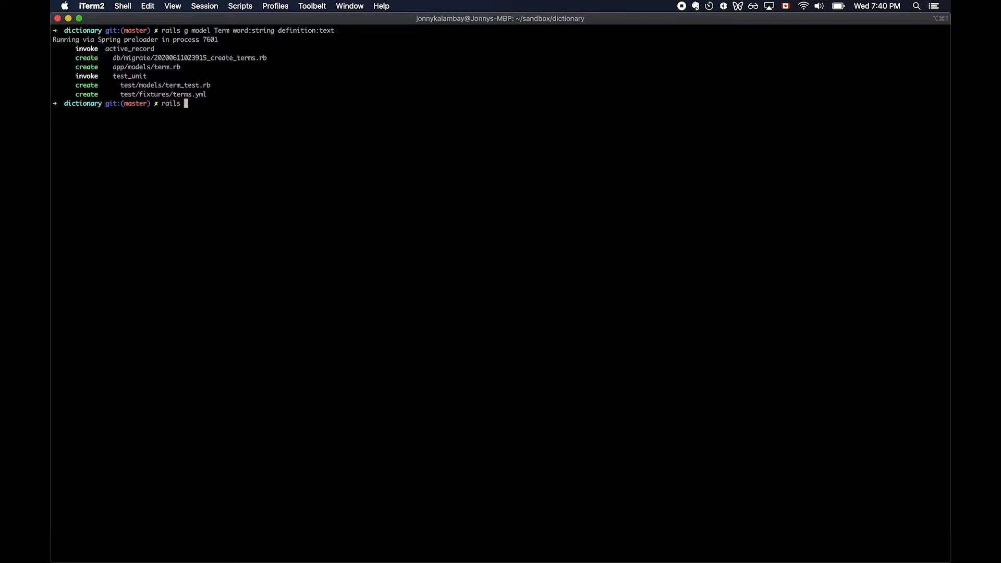
{"action": "key", "text": "Backspace"}
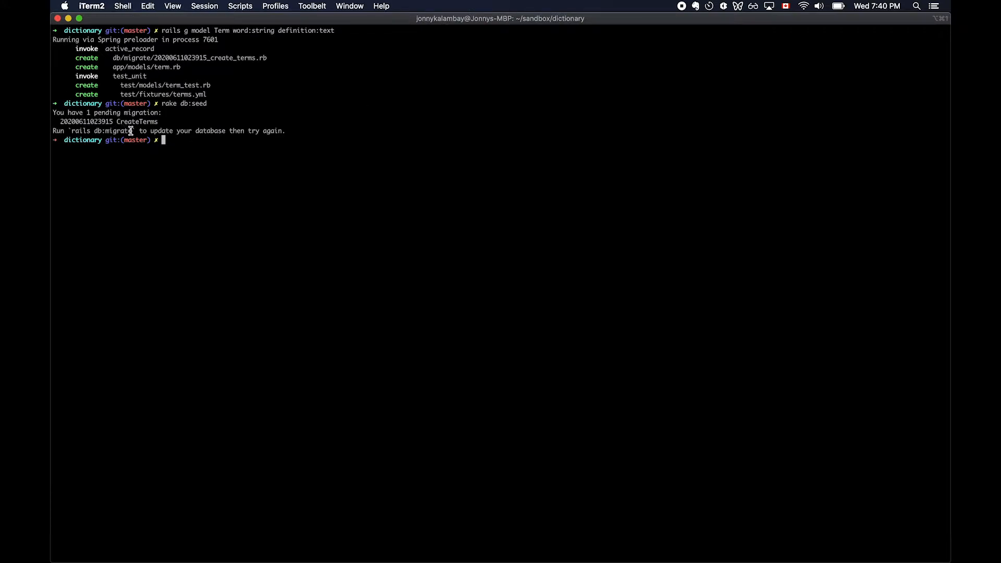
{"action": "double_click", "coordinate": [99, 130]}
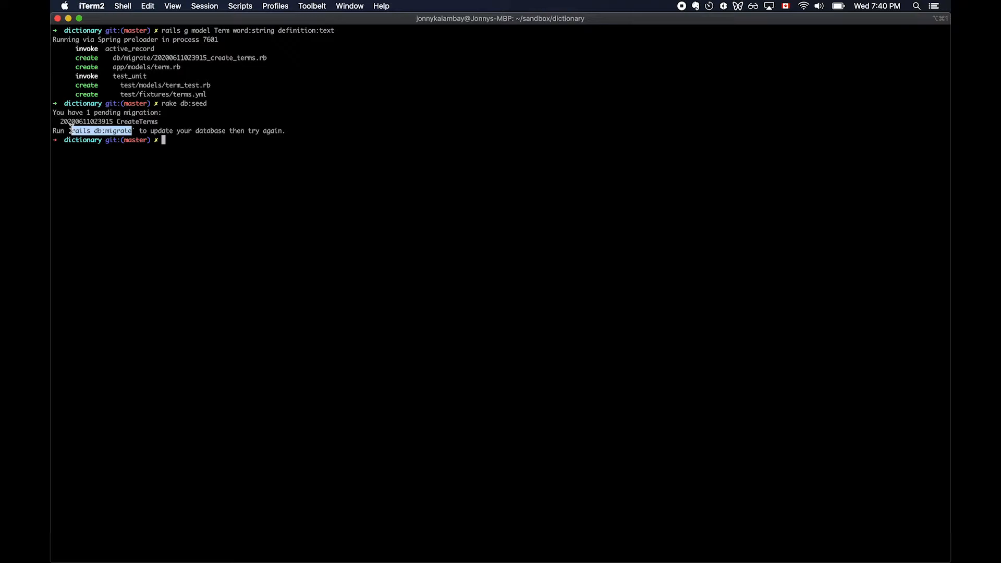
{"action": "type", "text": "rake"}
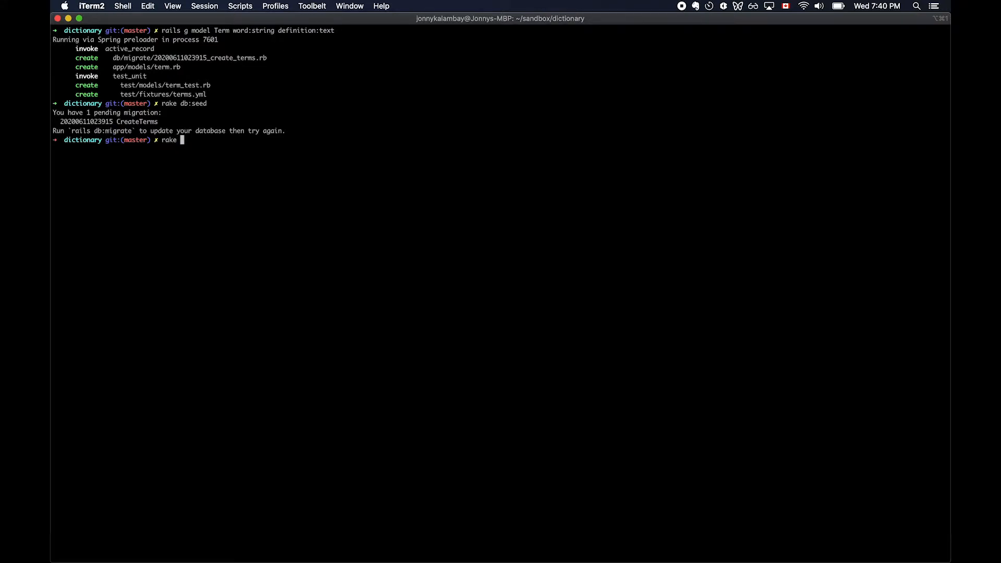
{"action": "type", "text": "dm:migrate"}
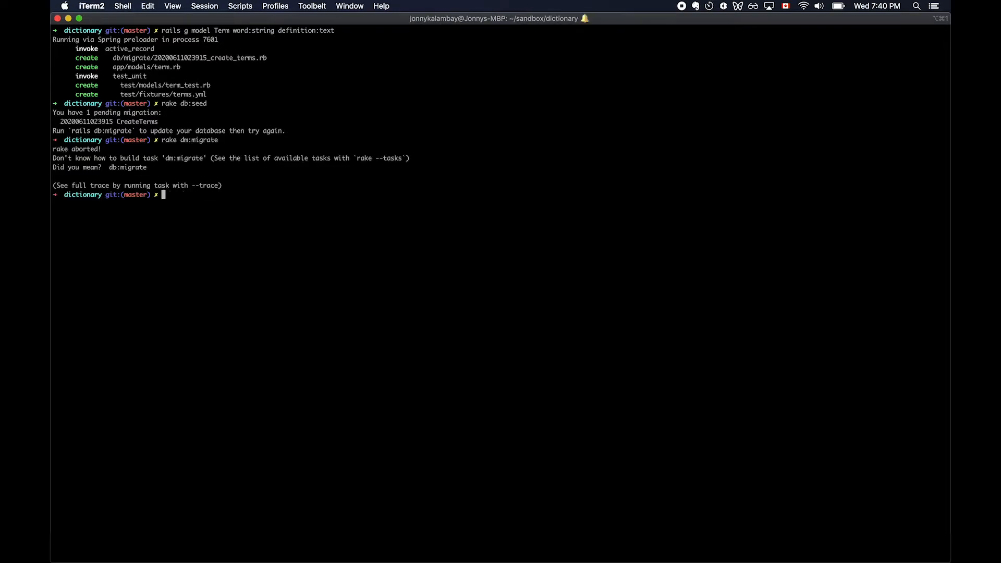
{"action": "type", "text": "rake dm:migrate"}
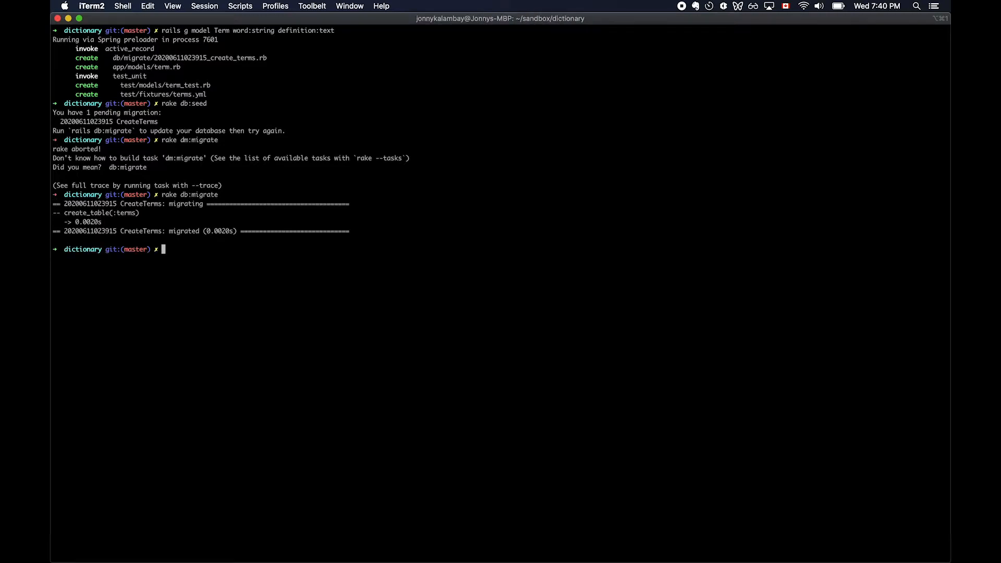
{"action": "type", "text": "rake dm:migrate"}
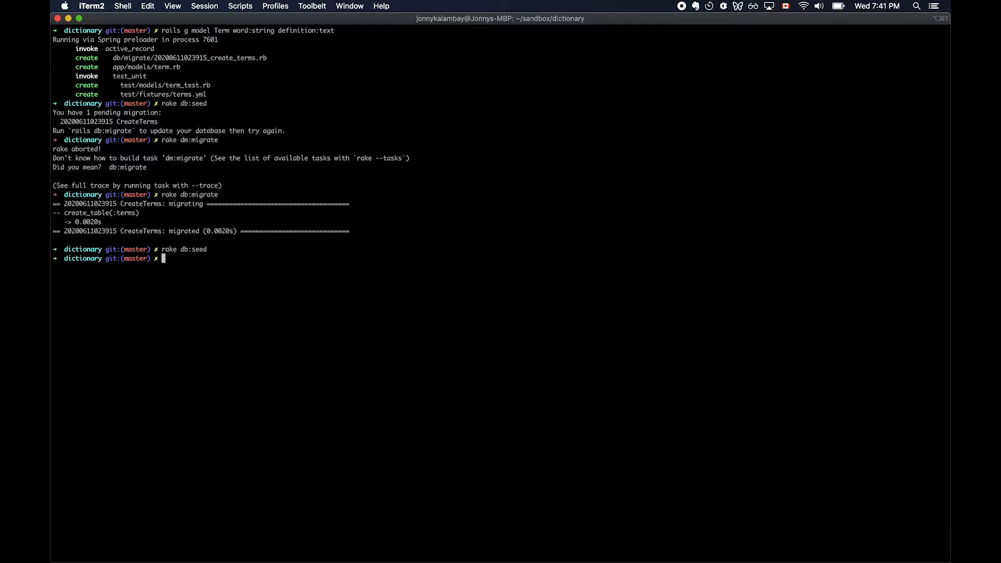
Step: Seed the apple term with rake db:seed and begin generating the Terms controller
{"action": "type", "text": "ra"}
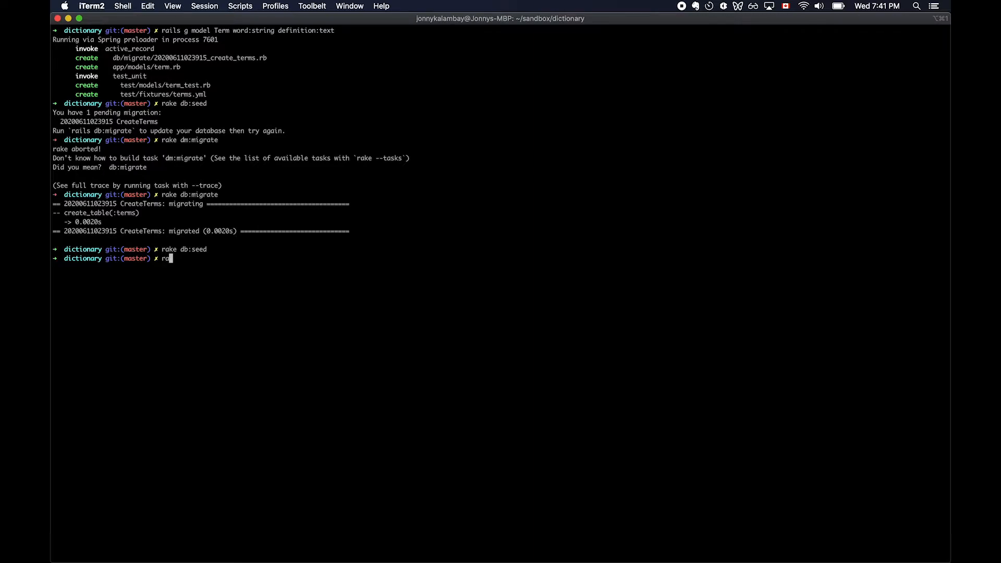
{"action": "key", "text": "ctrl+u"}
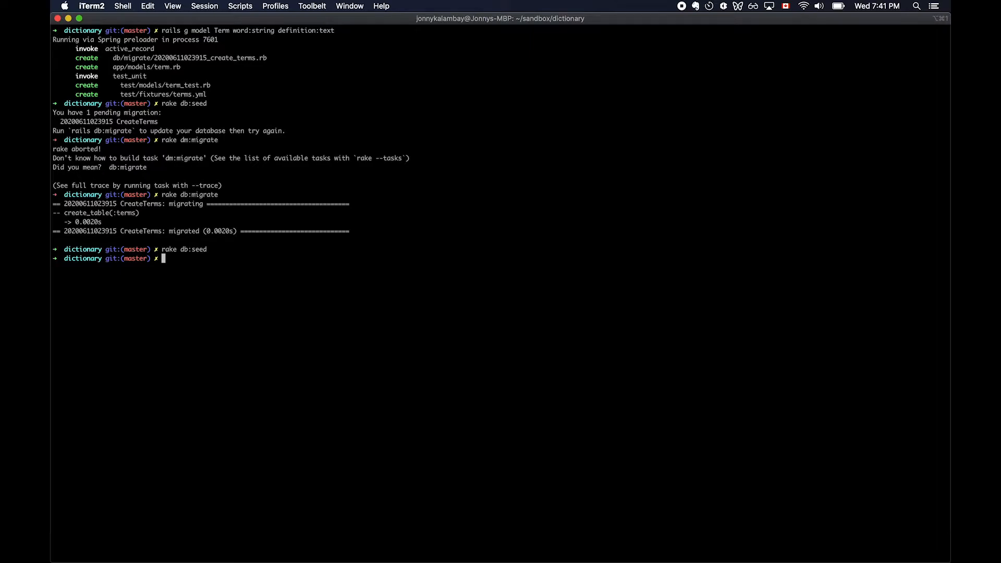
{"action": "type", "text": "rails g"}
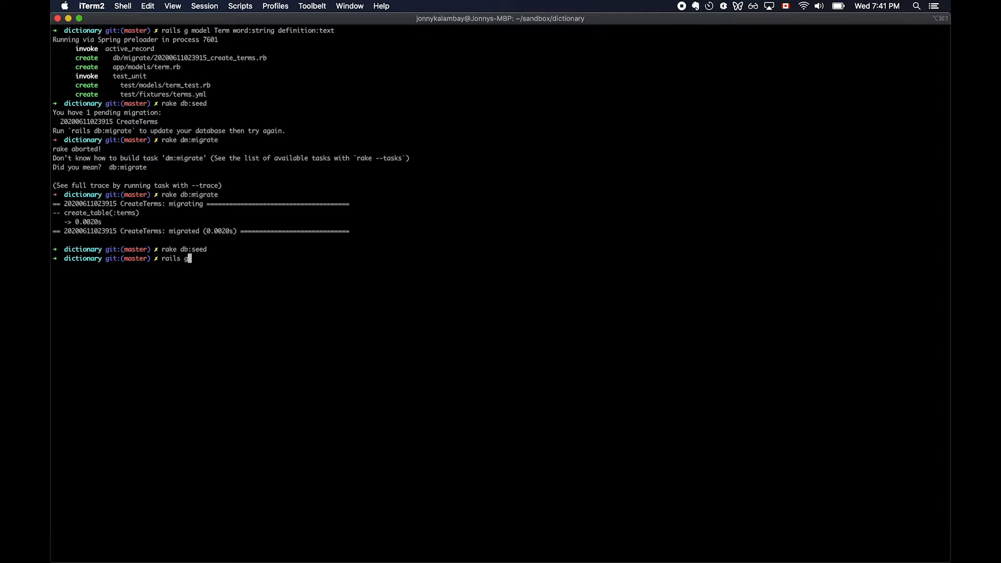
{"action": "type", "text": "controller"}
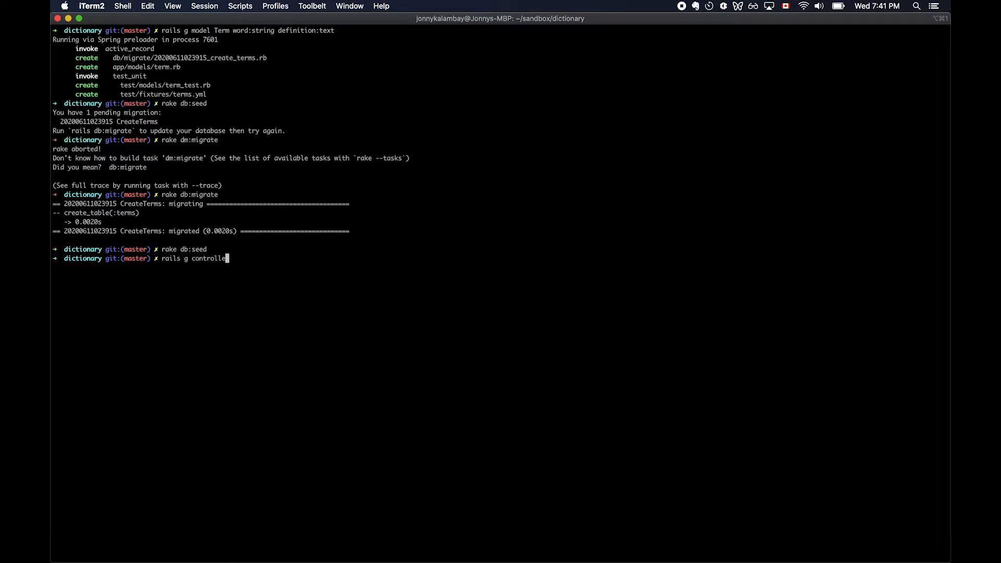
{"action": "type", "text": "Ter"}
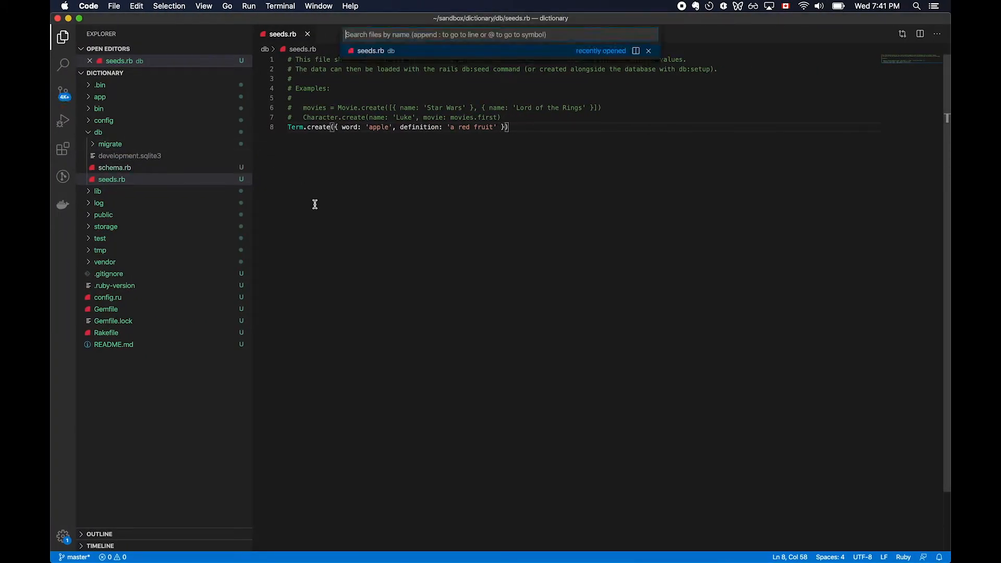
{"action": "type", "text": "terms"}
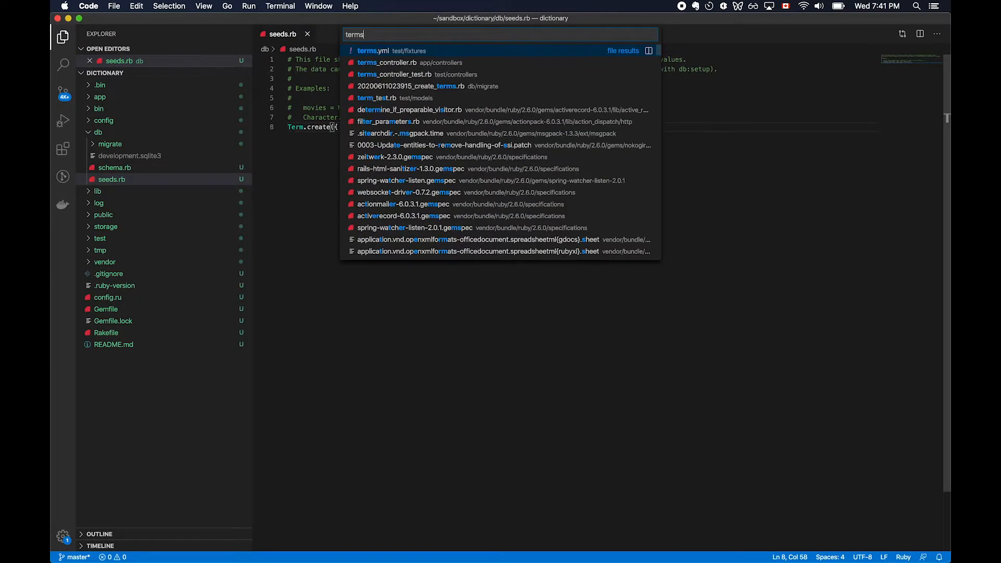
{"action": "left_click", "coordinate": [387, 62]}
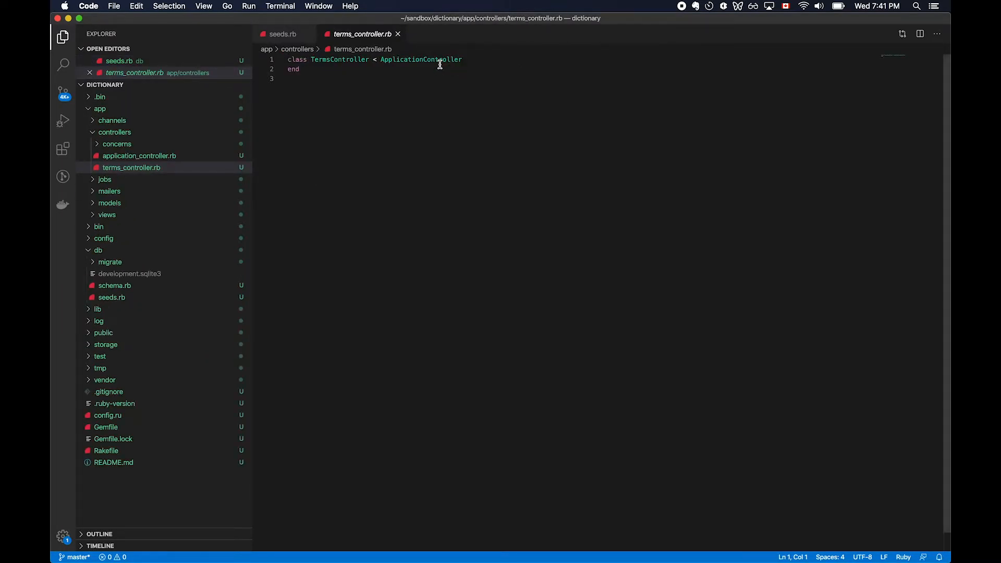
{"action": "key", "text": "enter"}
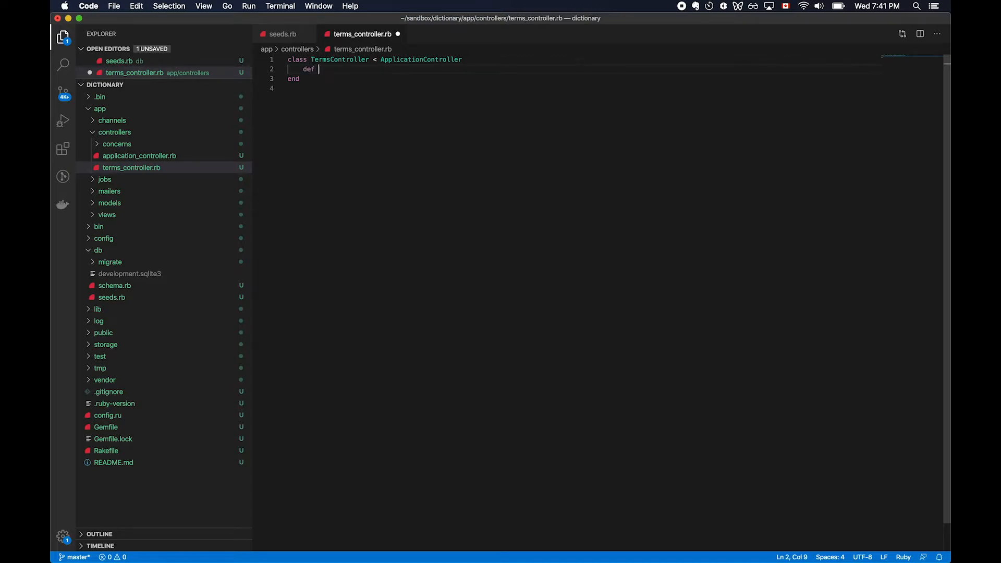
{"action": "type", "text": "index"}
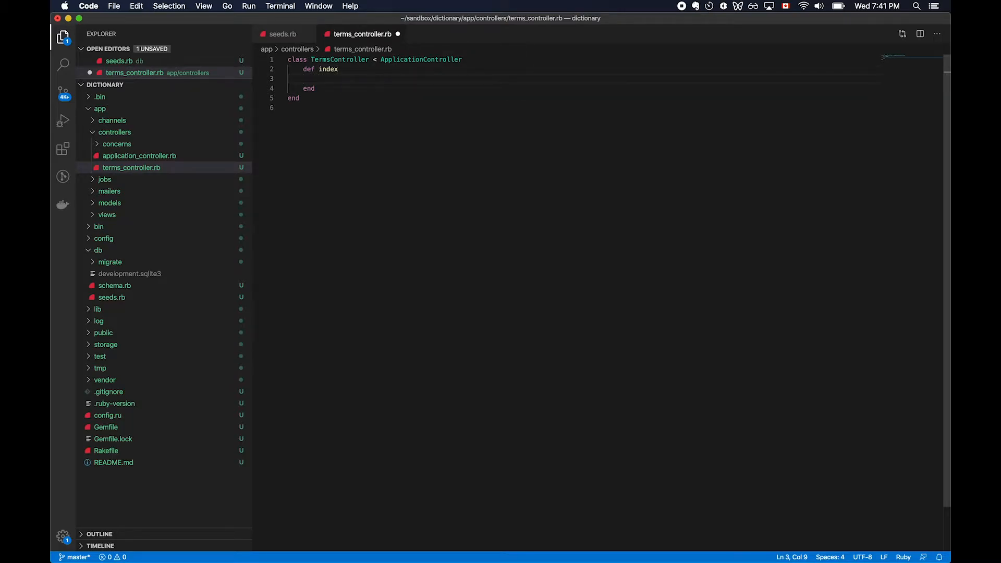
{"action": "type", "text": "@"}
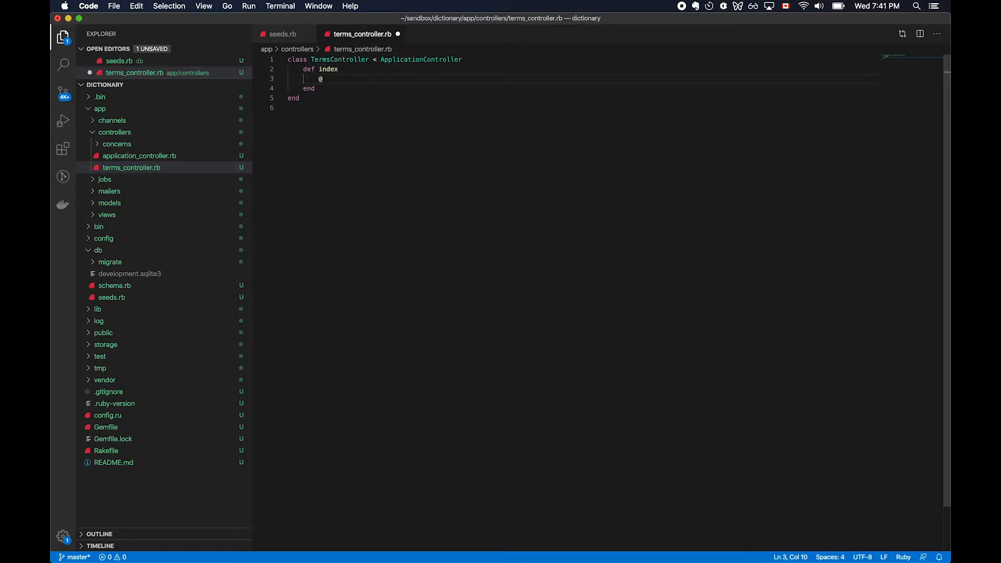
{"action": "type", "text": "terms"}
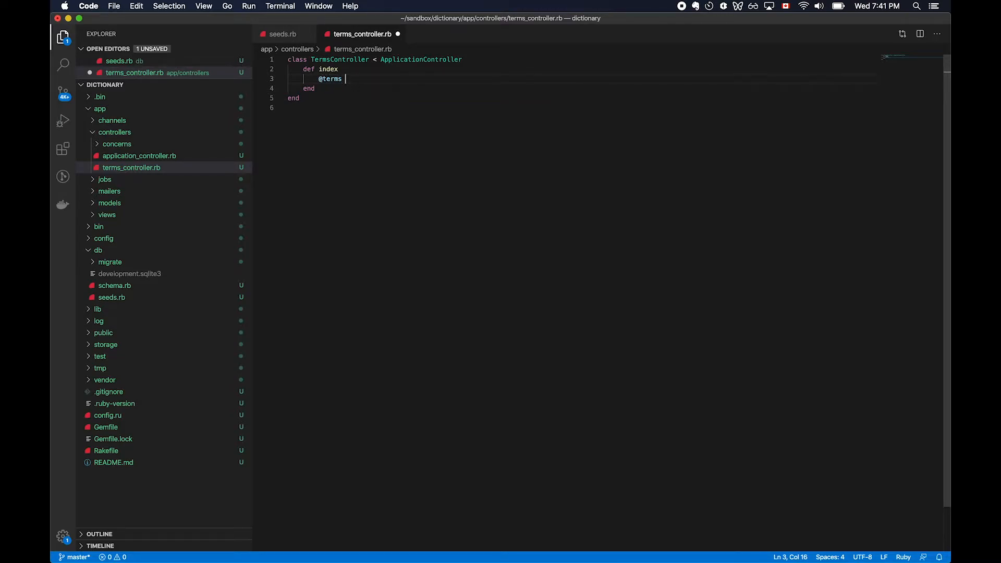
{"action": "type", "text": "Term.al"}
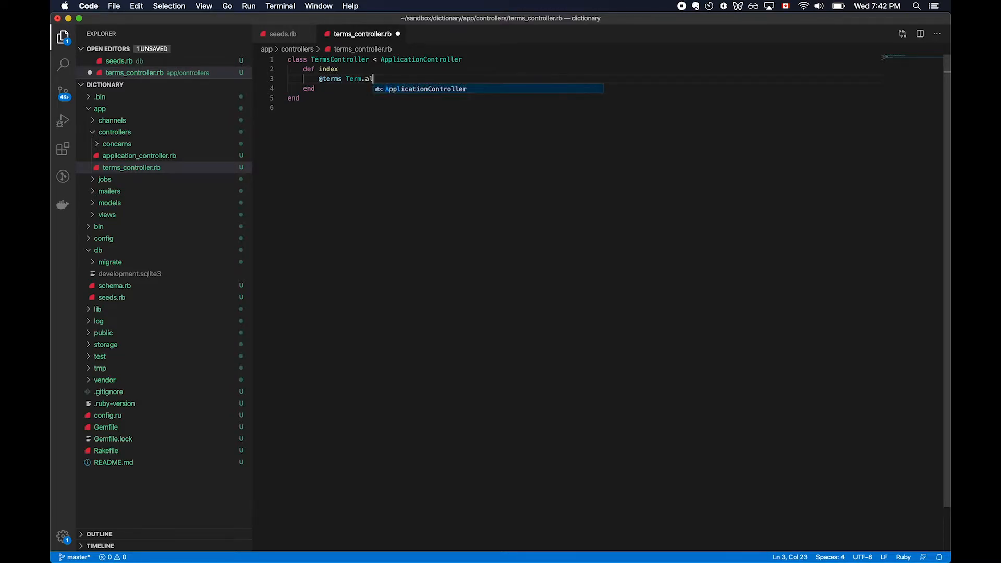
{"action": "type", "text": "ApplicationControl"}
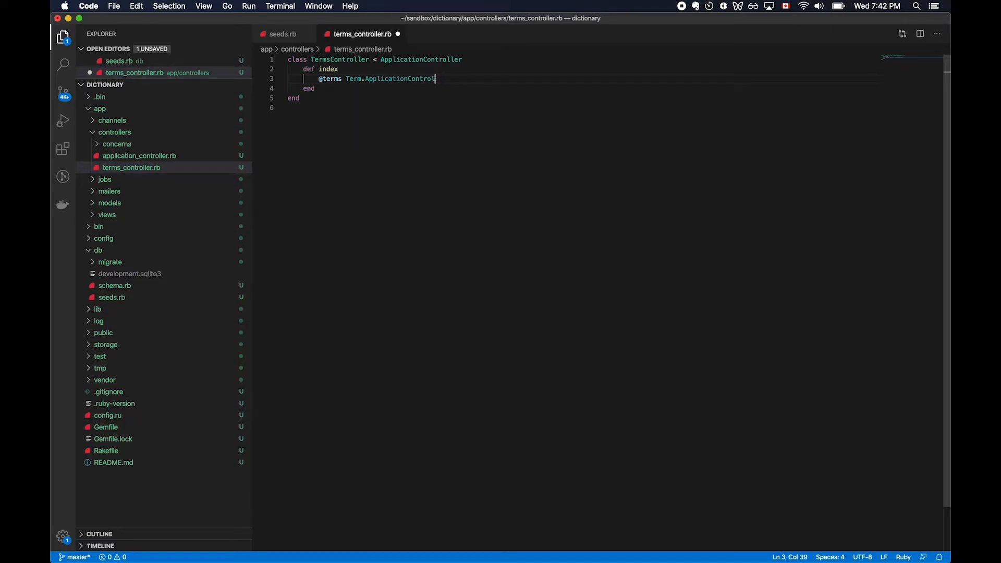
{"action": "key", "text": "Backspace"}
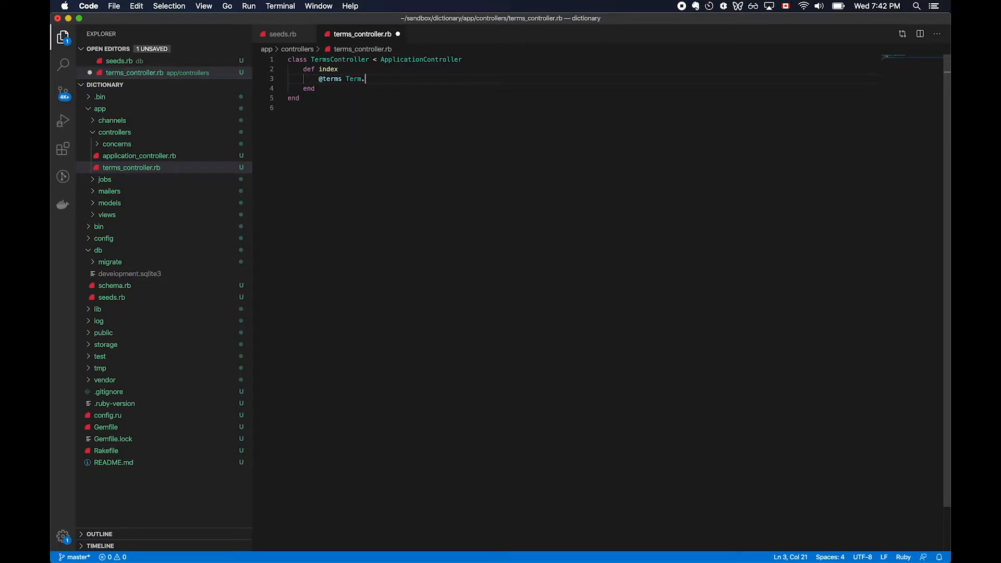
{"action": "type", "text": "all"}
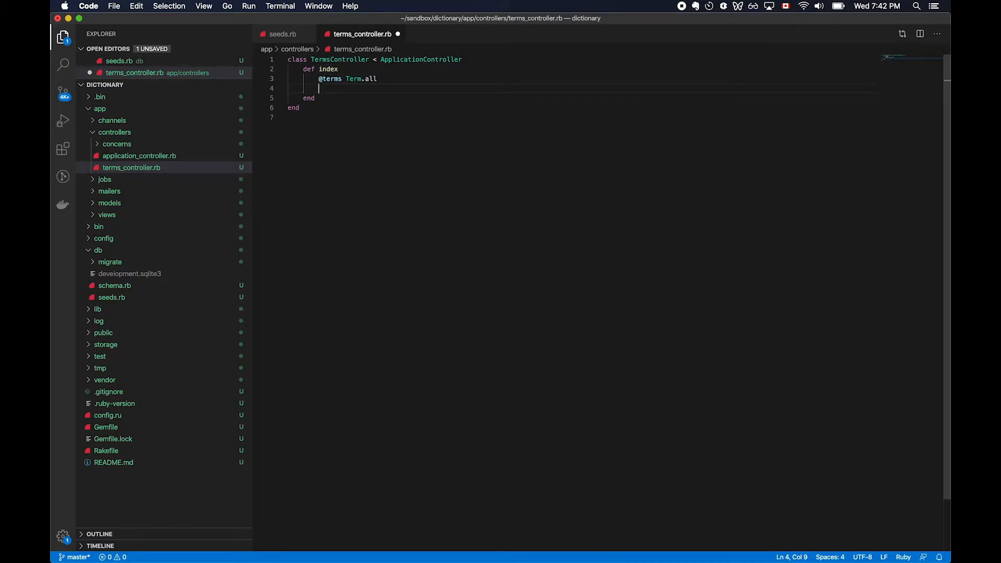
{"action": "type", "text": "render :"}
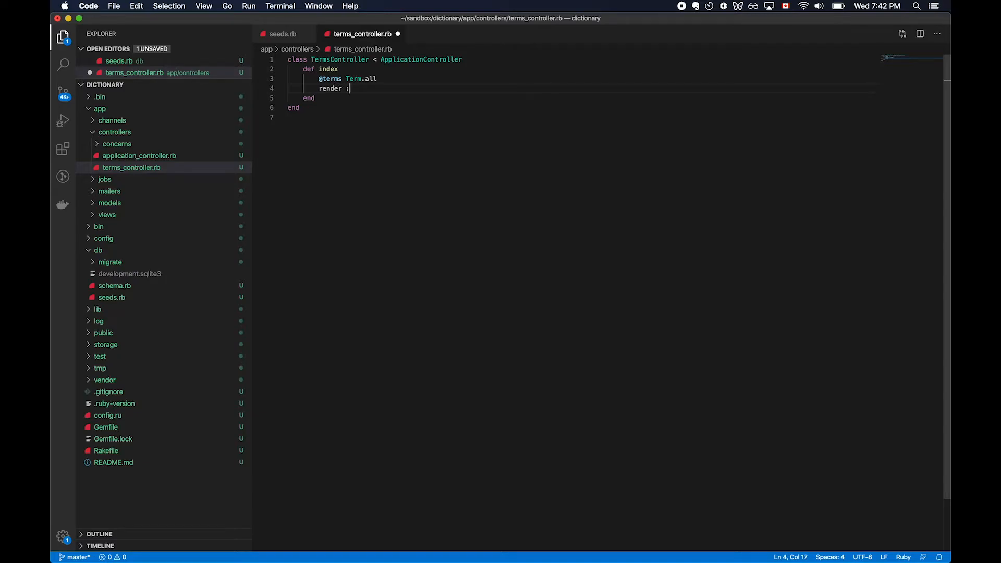
{"action": "type", "text": "json"}
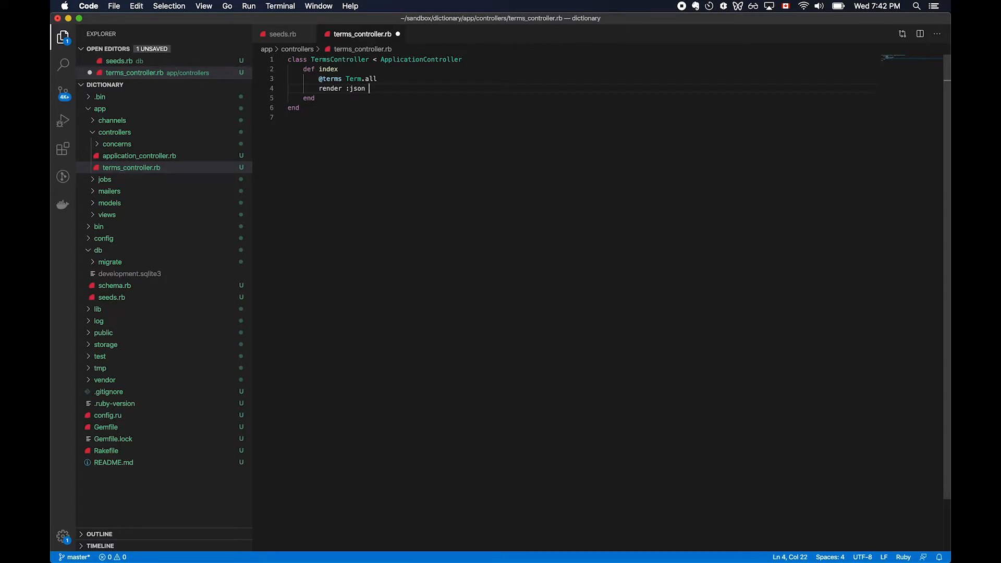
{"action": "type", "text": "@terms"}
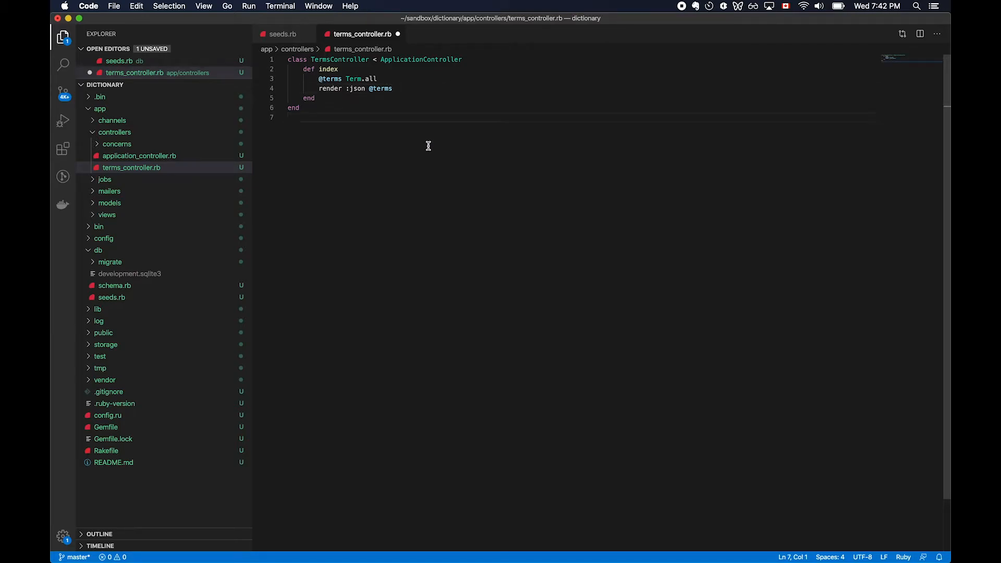
{"action": "key", "text": "cmd+p"}
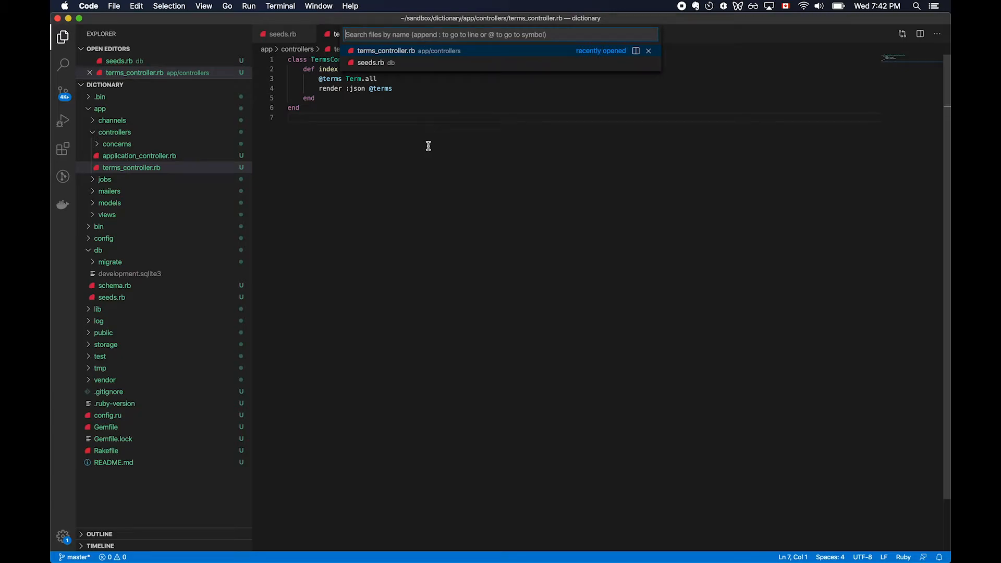
Step: Add resources :terms inside the routes block of config/routes.rb
{"action": "type", "text": "routes."}
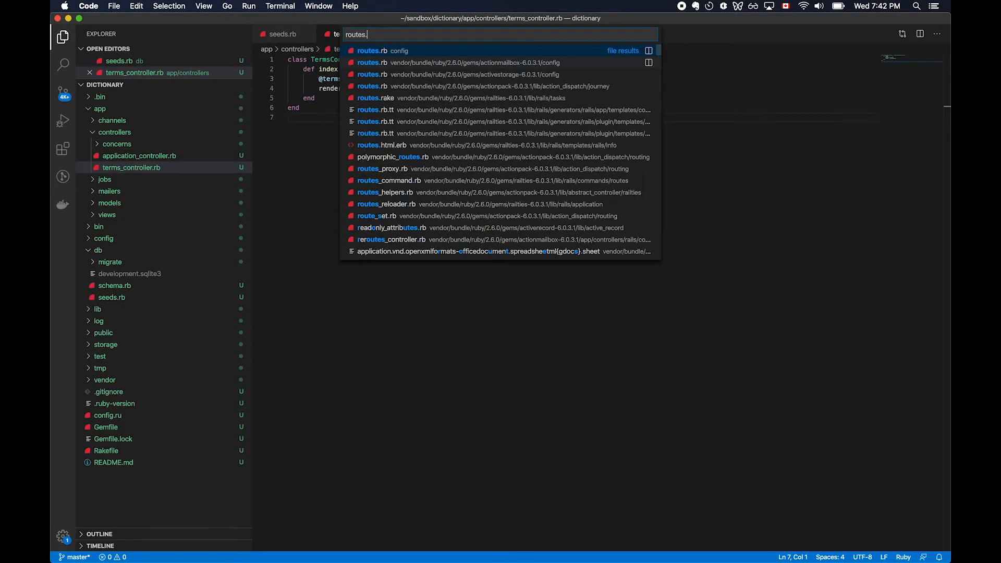
{"action": "left_click", "coordinate": [372, 51]}
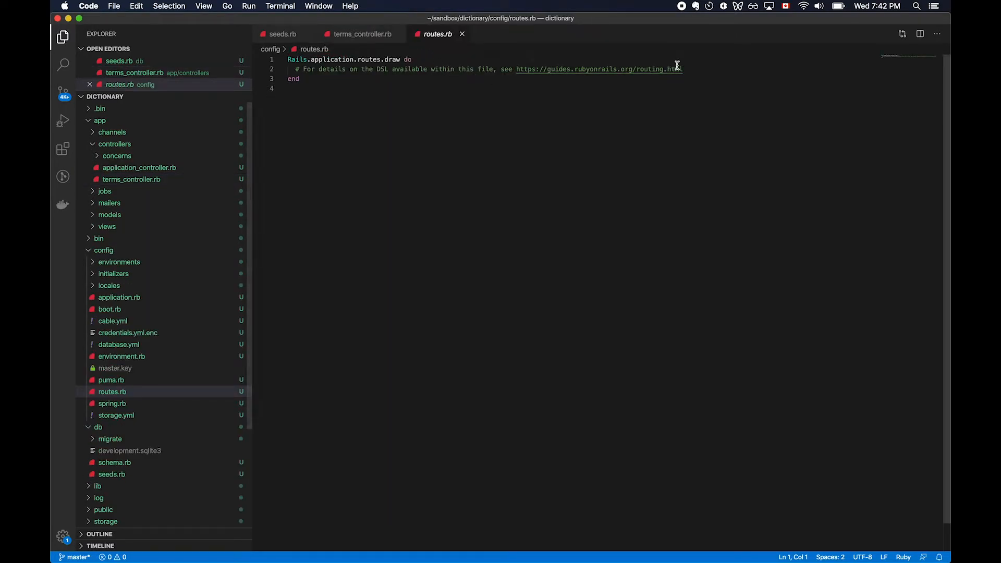
{"action": "key", "text": "enter"}
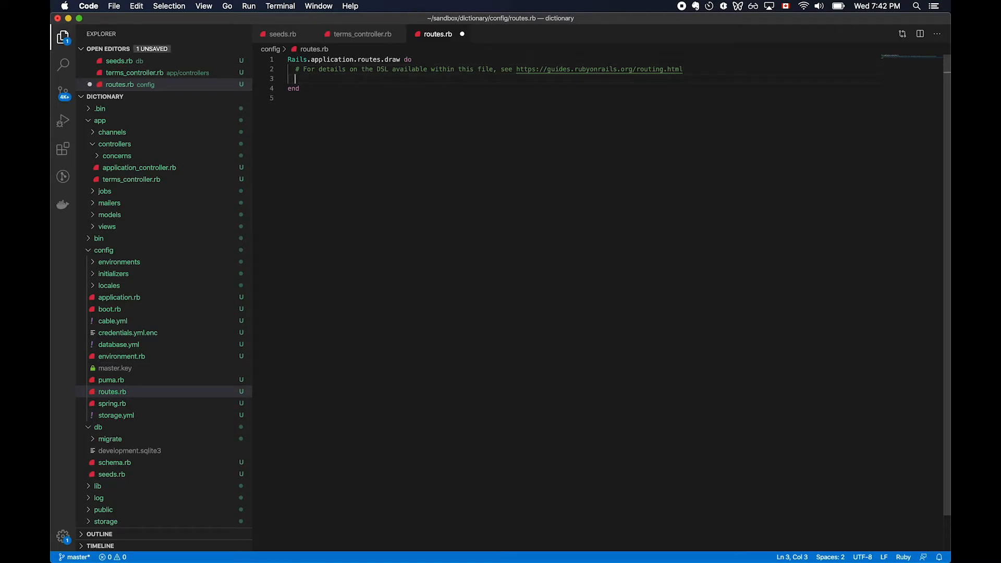
{"action": "type", "text": "r"}
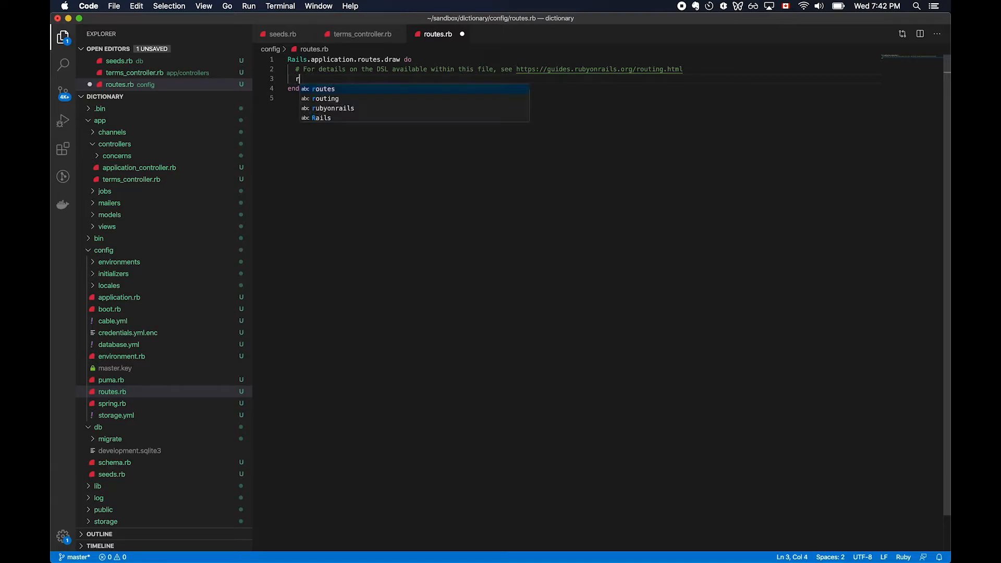
{"action": "type", "text": "resources"}
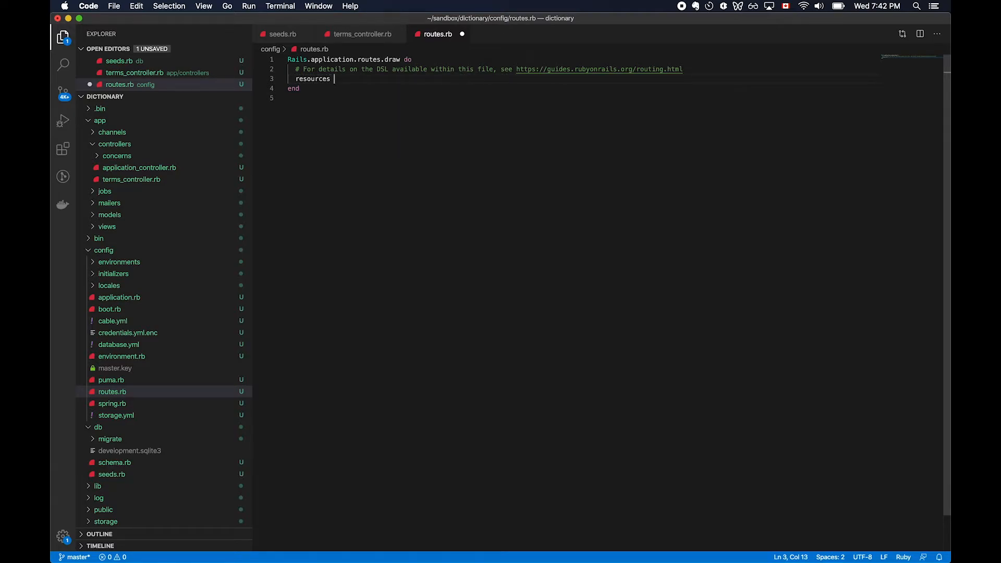
{"action": "type", "text": ":term"}
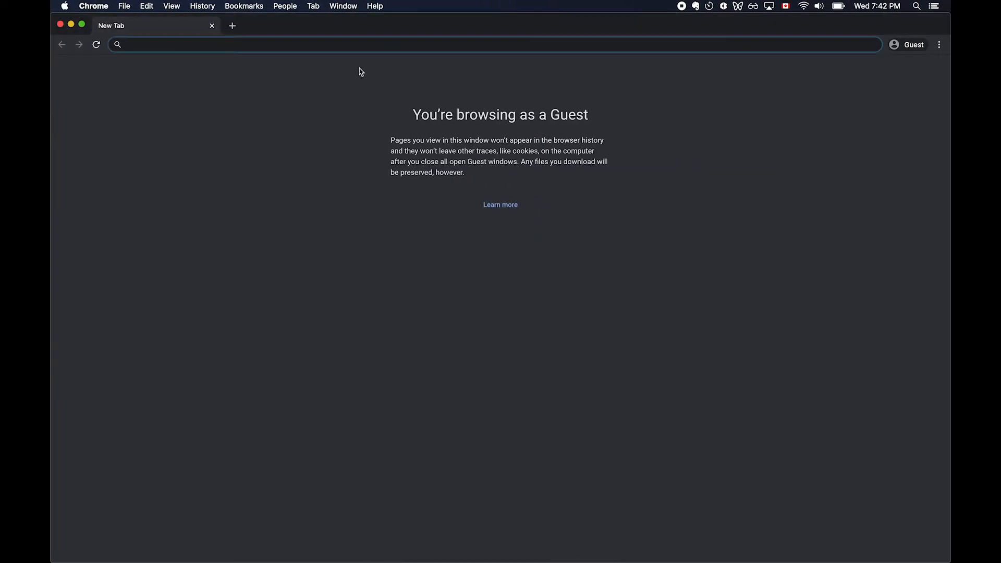
Step: Load localhost:3000 in Chrome, then go to localhost:3000/terms
{"action": "type", "text": "localhost:"}
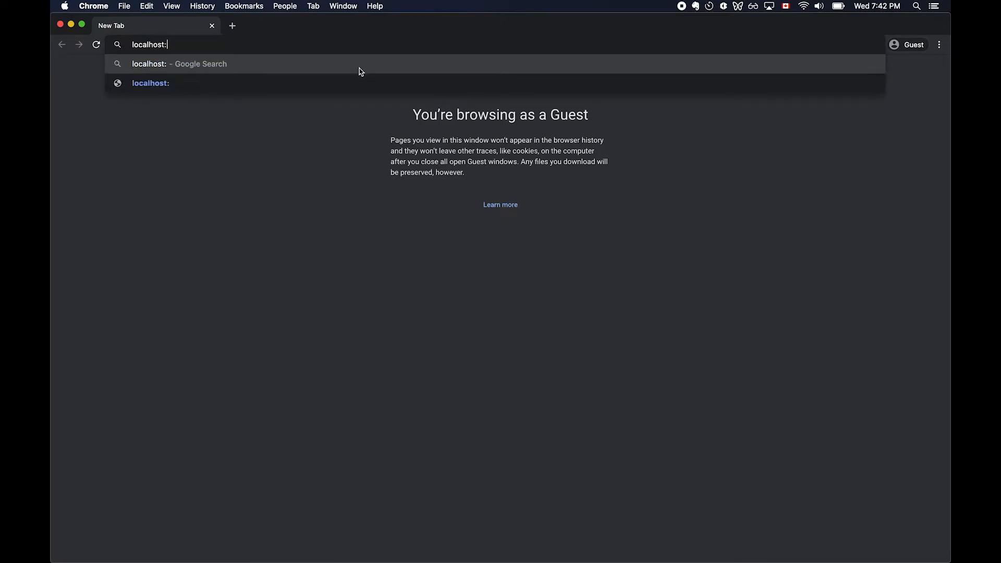
{"action": "type", "text": "3000"}
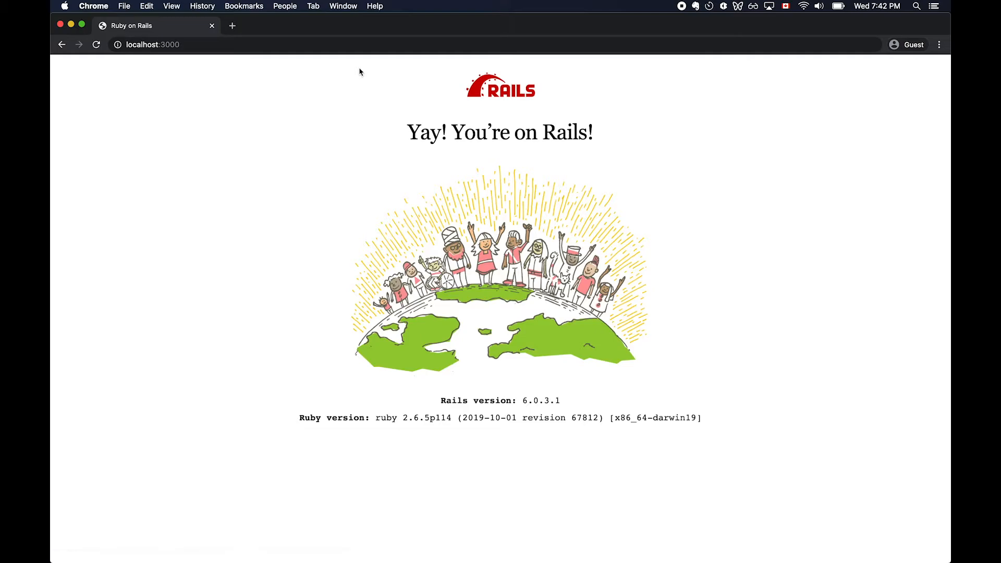
{"action": "mouse_move", "coordinate": [497, 151]}
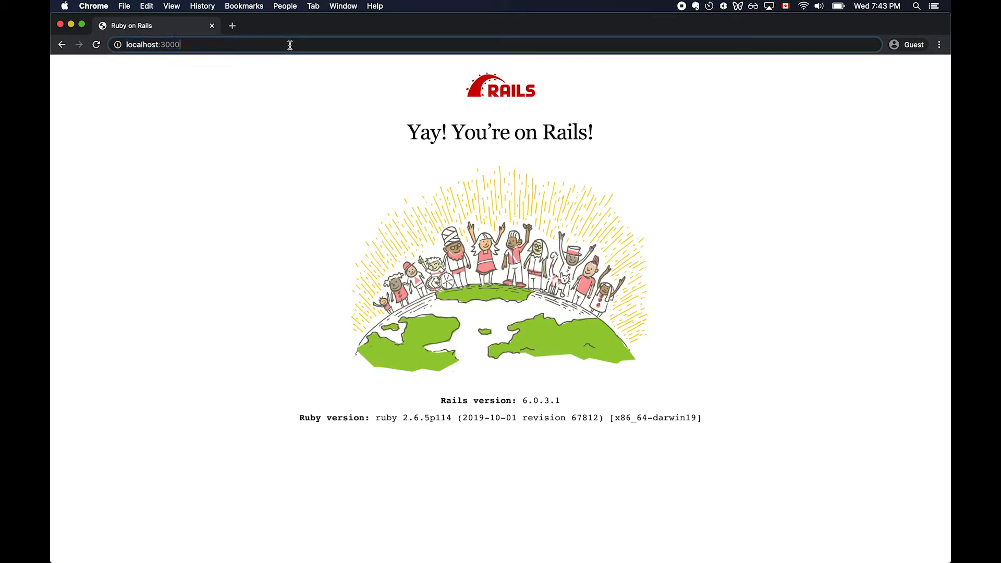
{"action": "type", "text": "/terms"}
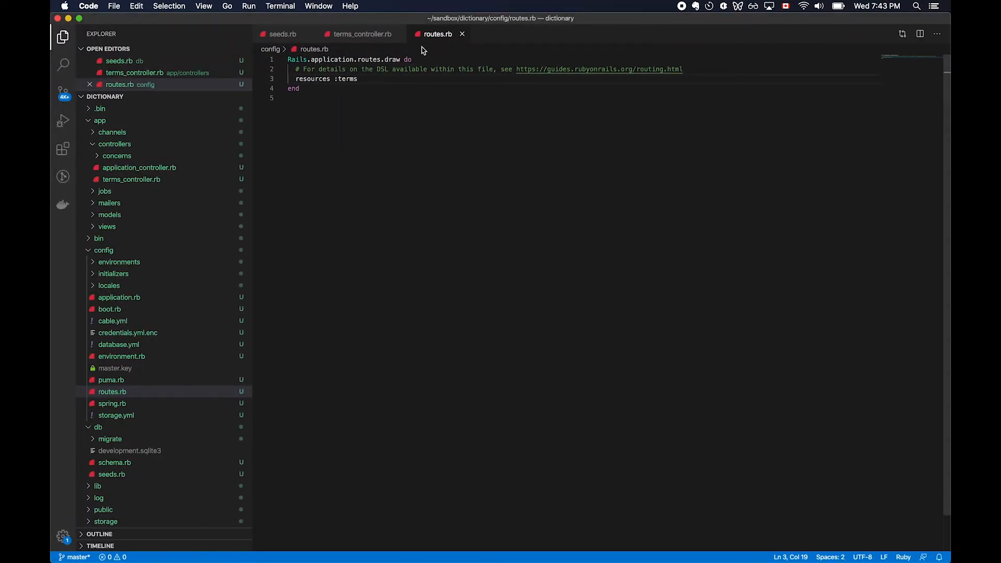
{"action": "left_click", "coordinate": [360, 34]}
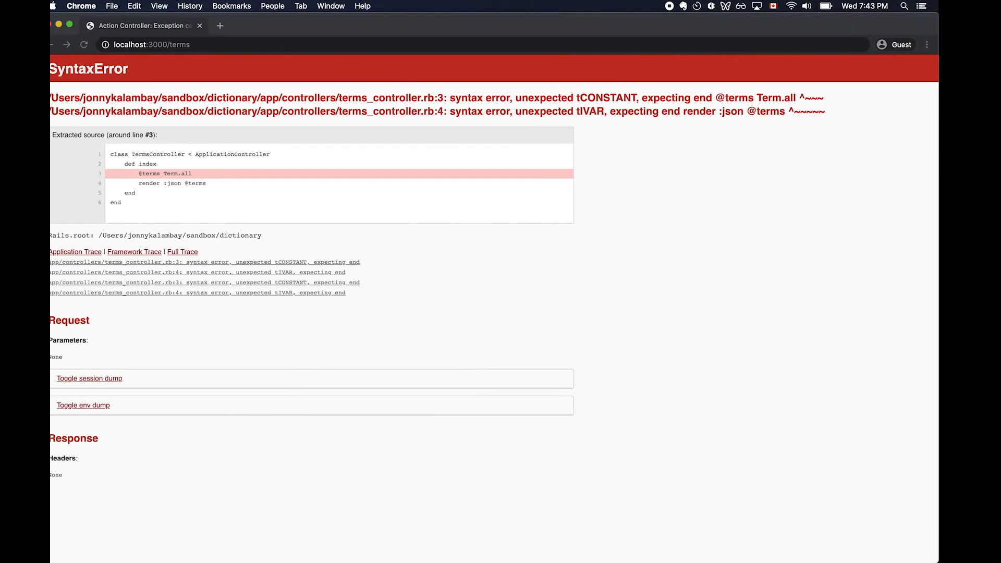
{"action": "left_click", "coordinate": [83, 43]}
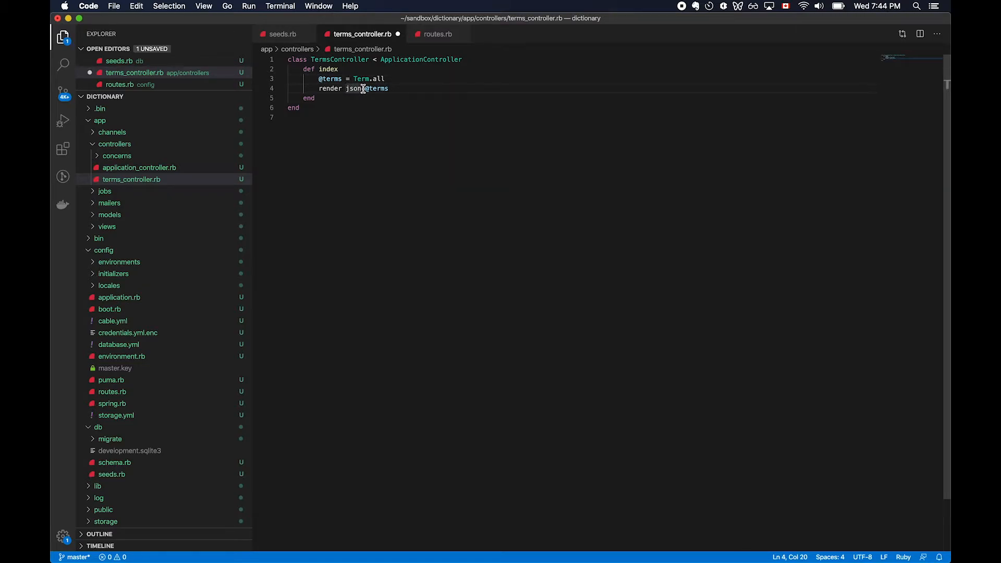
{"action": "type", "text": ":"}
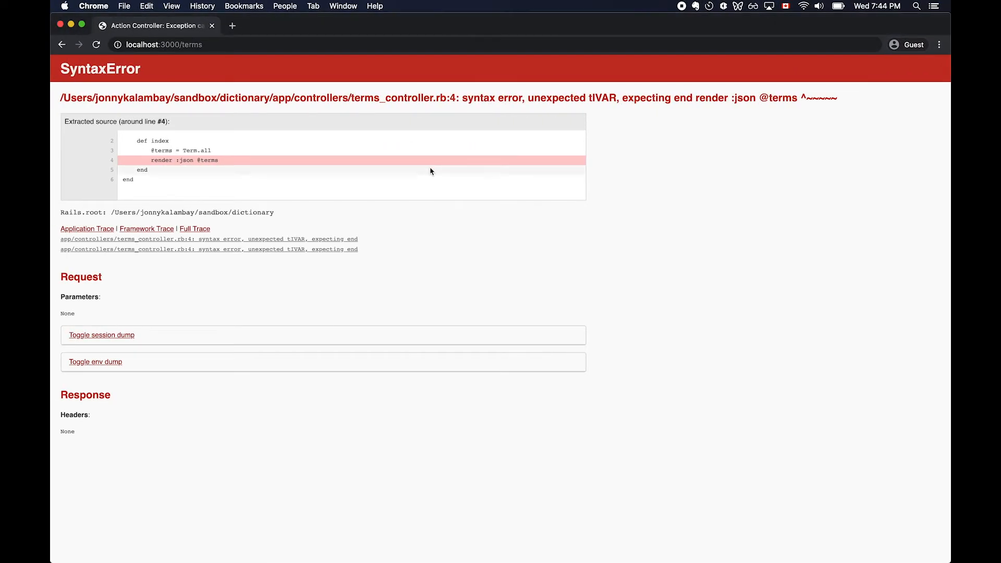
{"action": "left_click", "coordinate": [96, 45]}
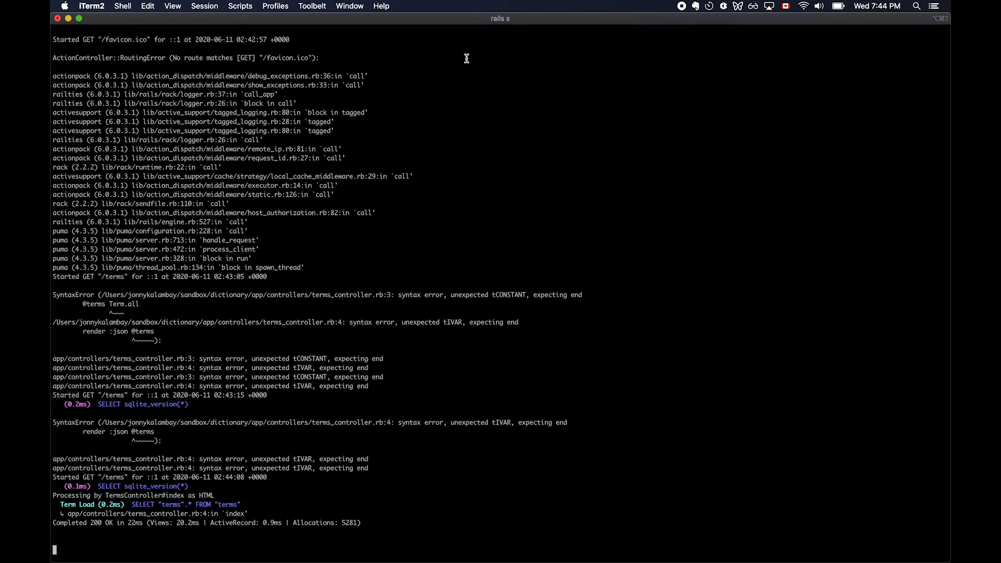
{"action": "mouse_move", "coordinate": [468, 63]}
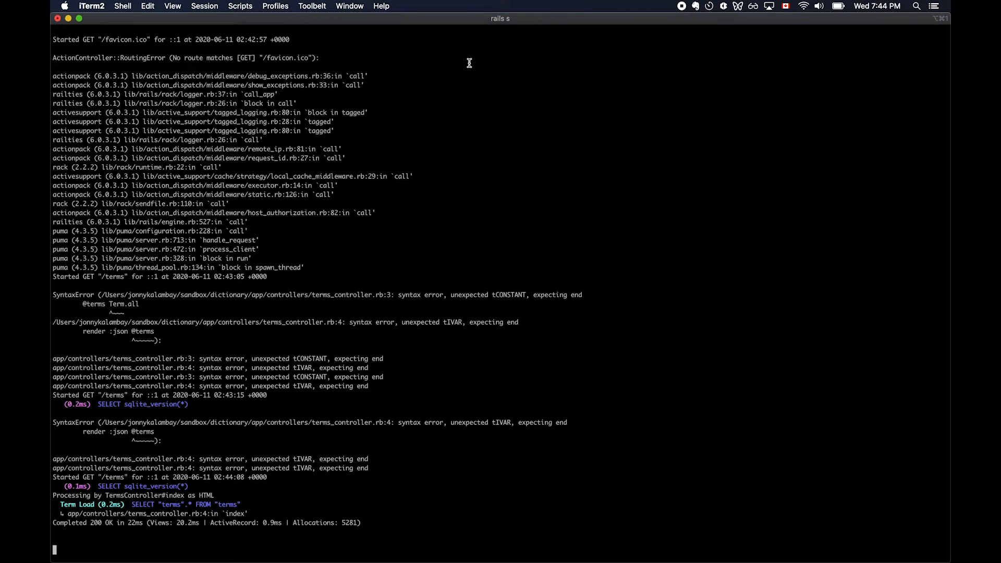
{"action": "key", "text": "ctrl+c"}
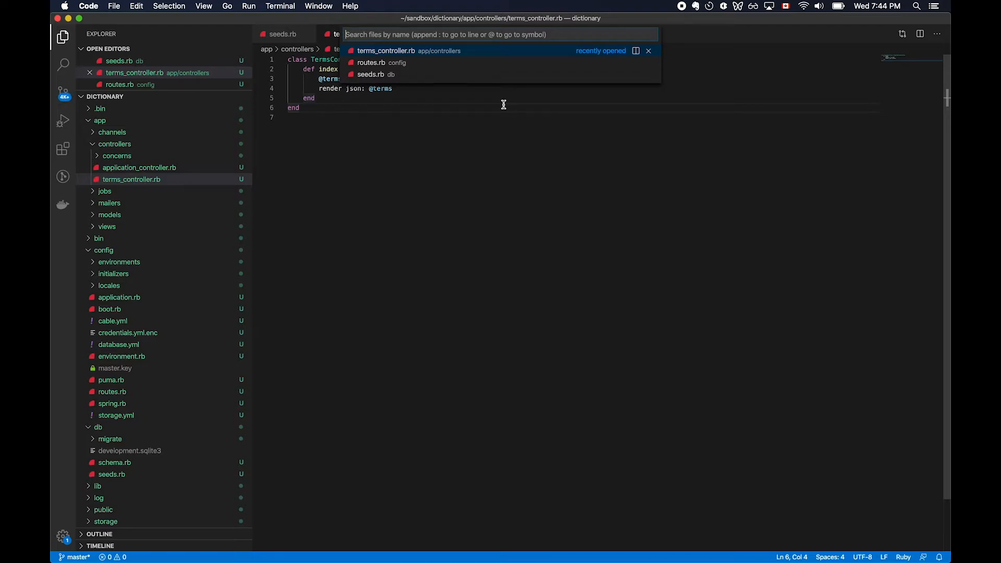
Step: Cut the sqlite3 comment and gem lines out of the Gemfile
{"action": "type", "text": "gem"}
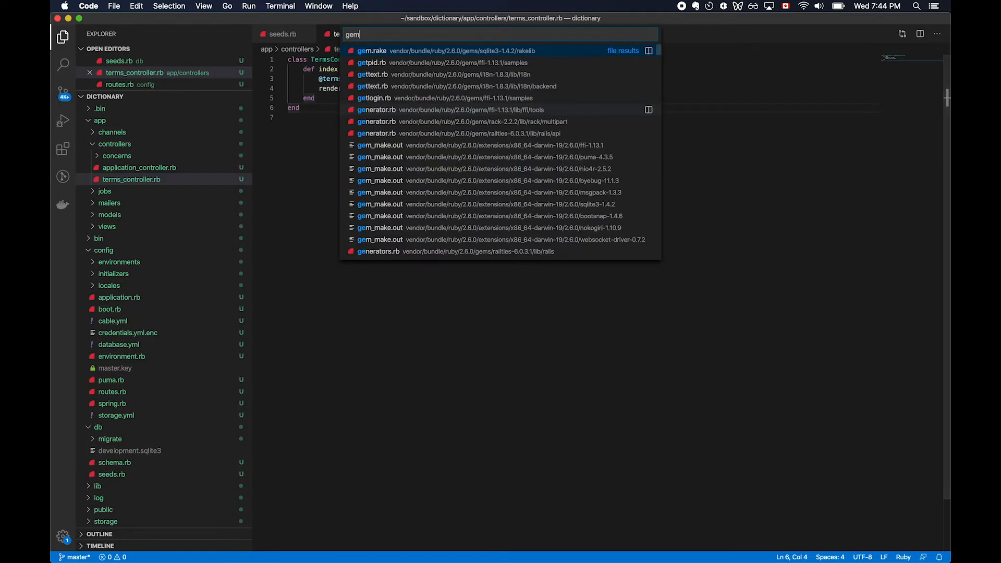
{"action": "type", "text": "fi"}
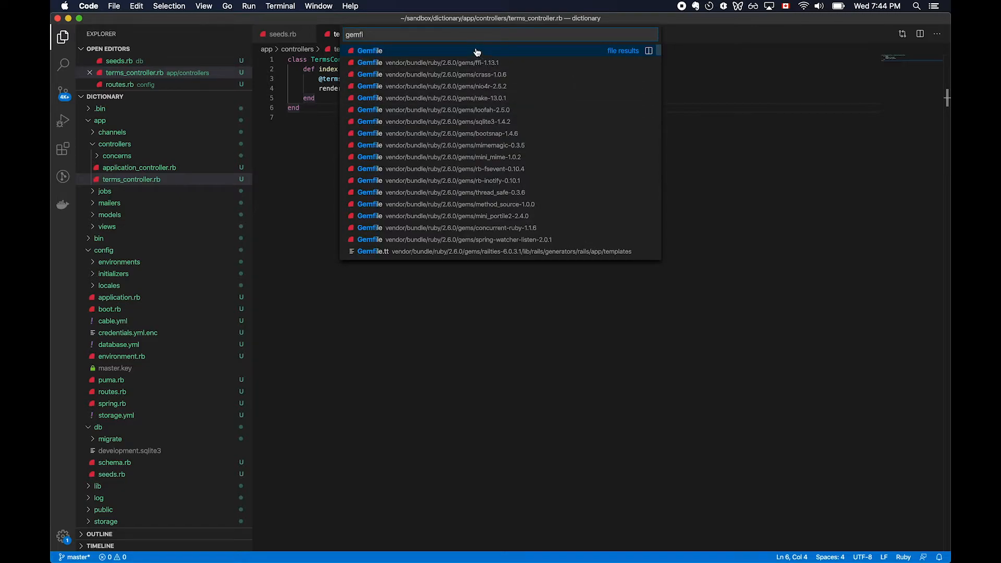
{"action": "left_click", "coordinate": [370, 50]}
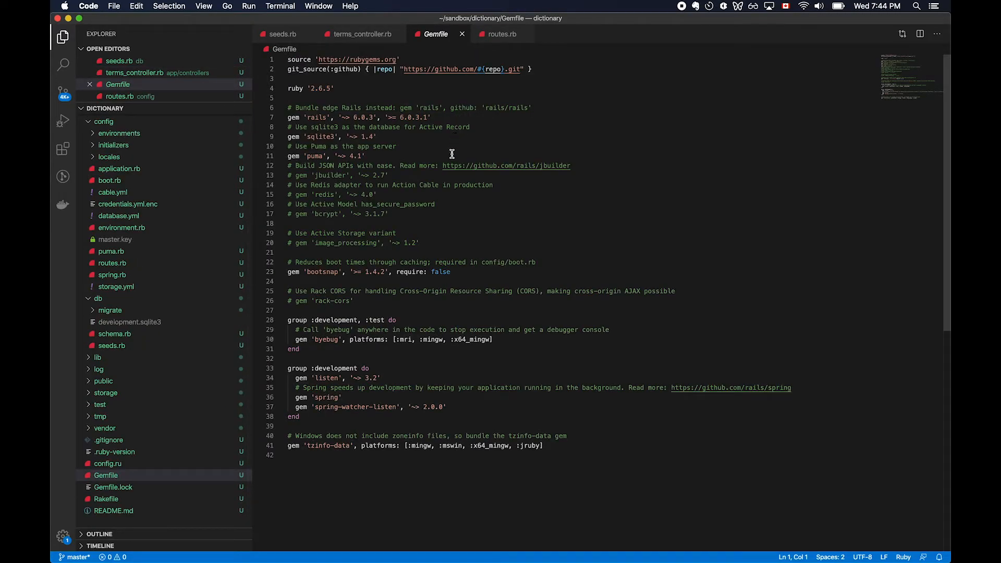
{"action": "left_click_drag", "start_coordinate": [288, 126], "coordinate": [376, 136]}
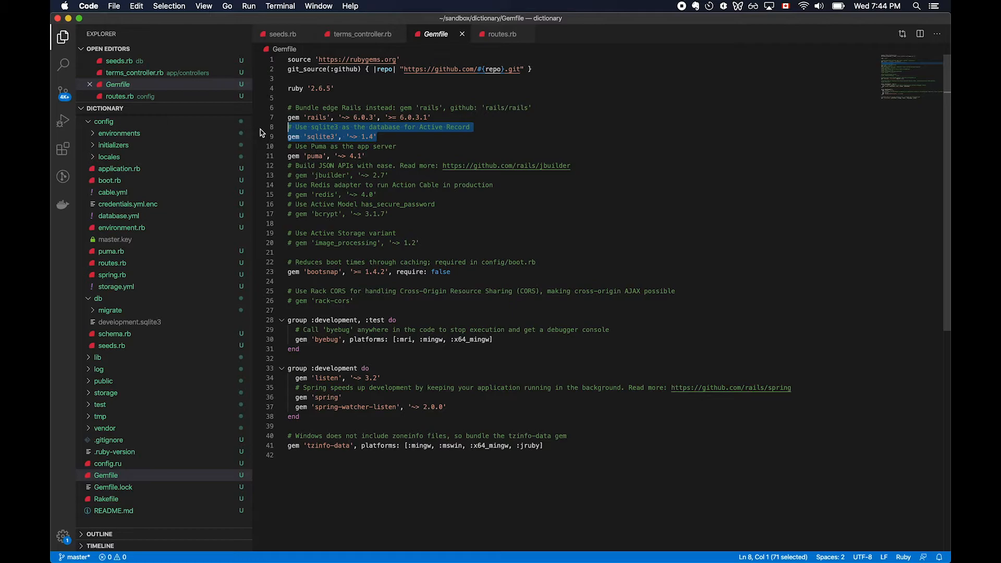
{"action": "key", "text": "Delete"}
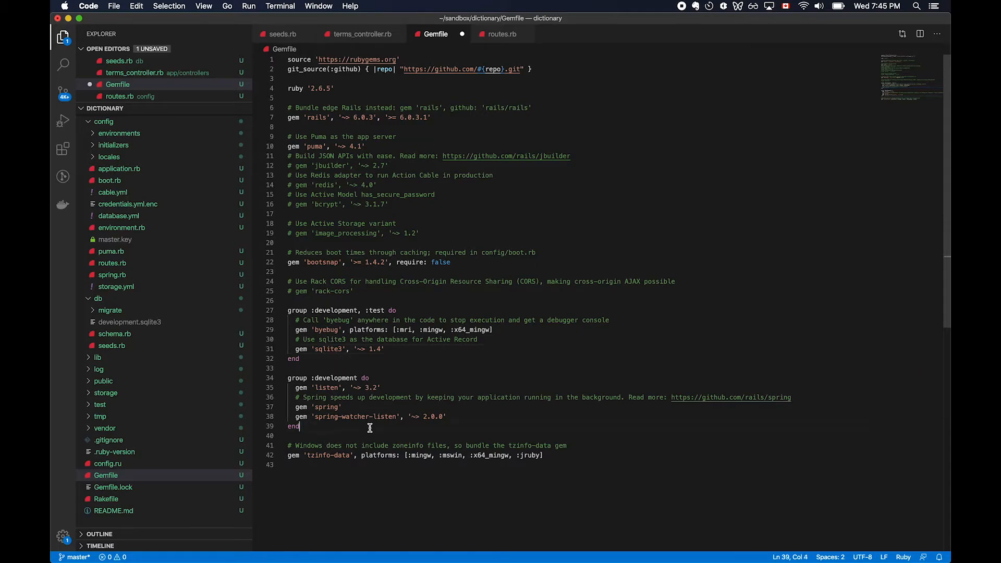
Step: Add a group :production block with gem 'pg' and save the Gemfile
{"action": "type", "text": "group :production do"}
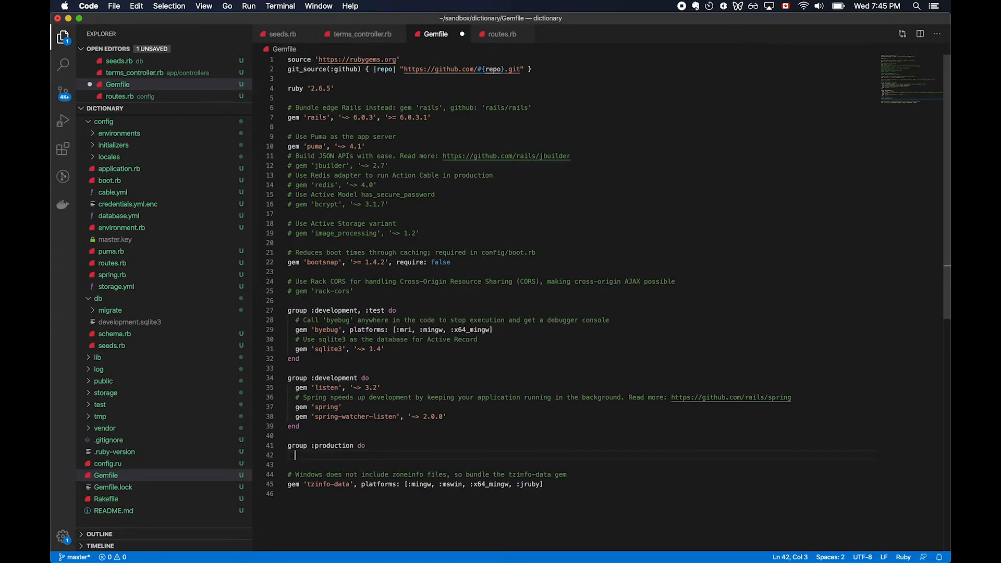
{"action": "type", "text": "end"}
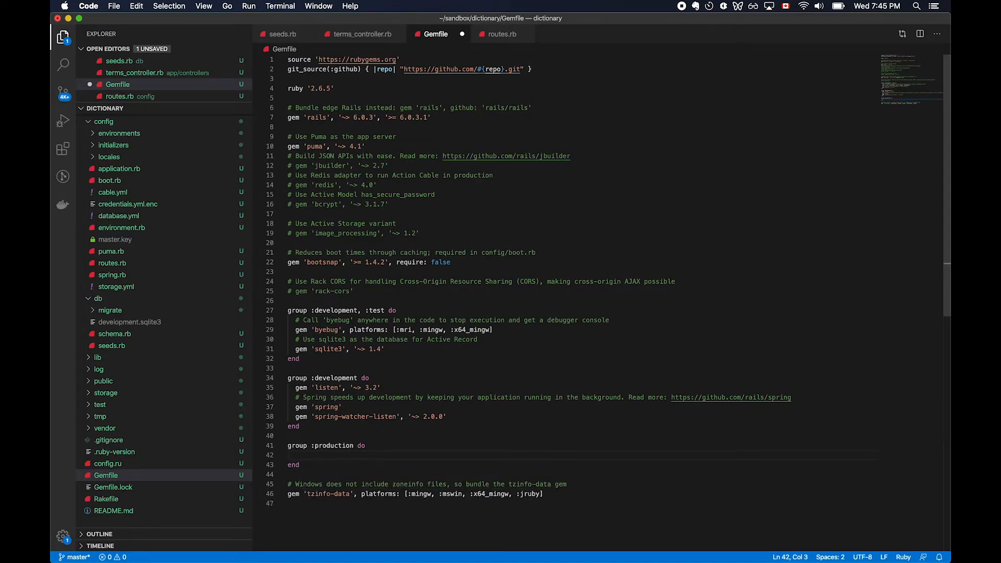
{"action": "type", "text": "gem"}
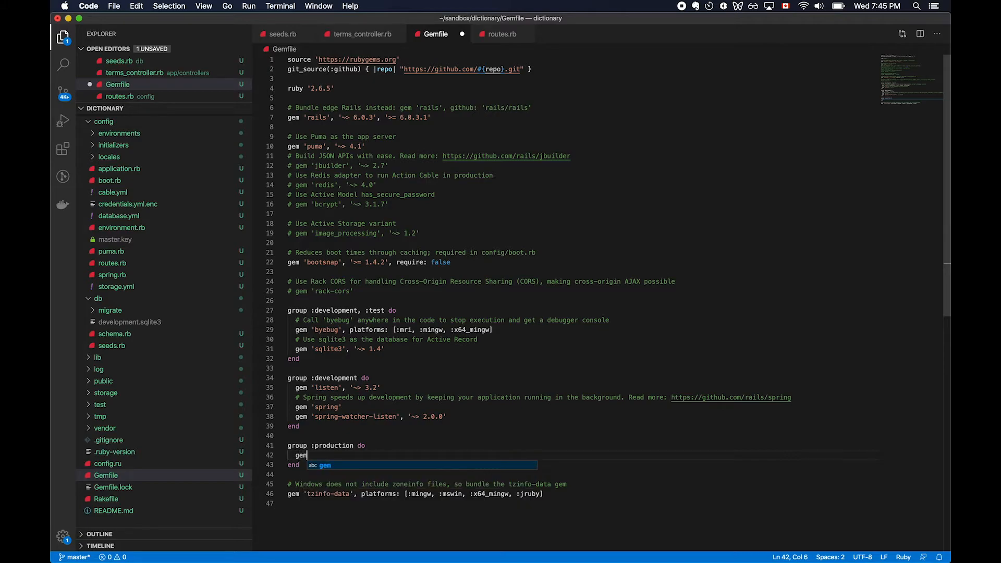
{"action": "type", "text": "'pg'"}
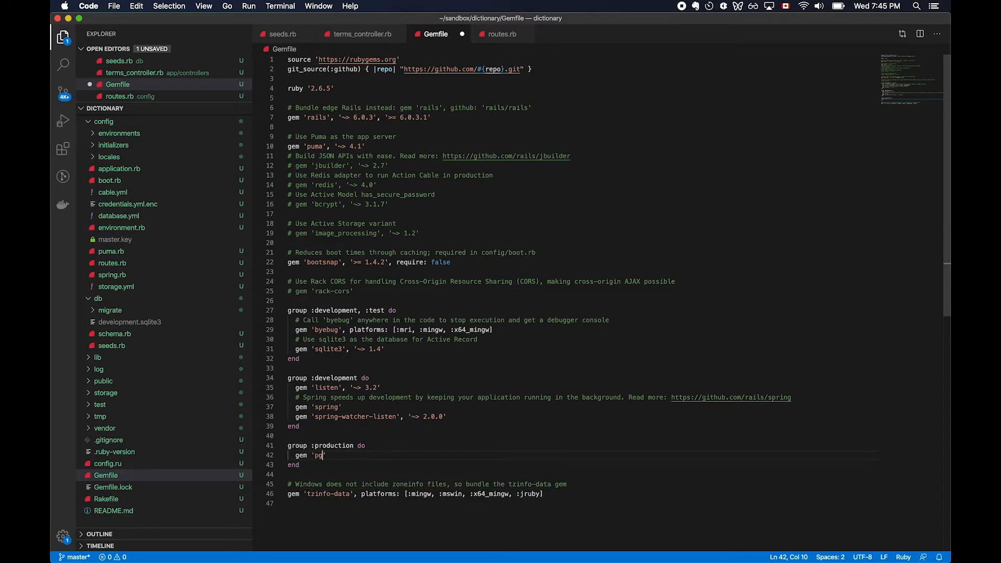
{"action": "key", "text": "cmd+s"}
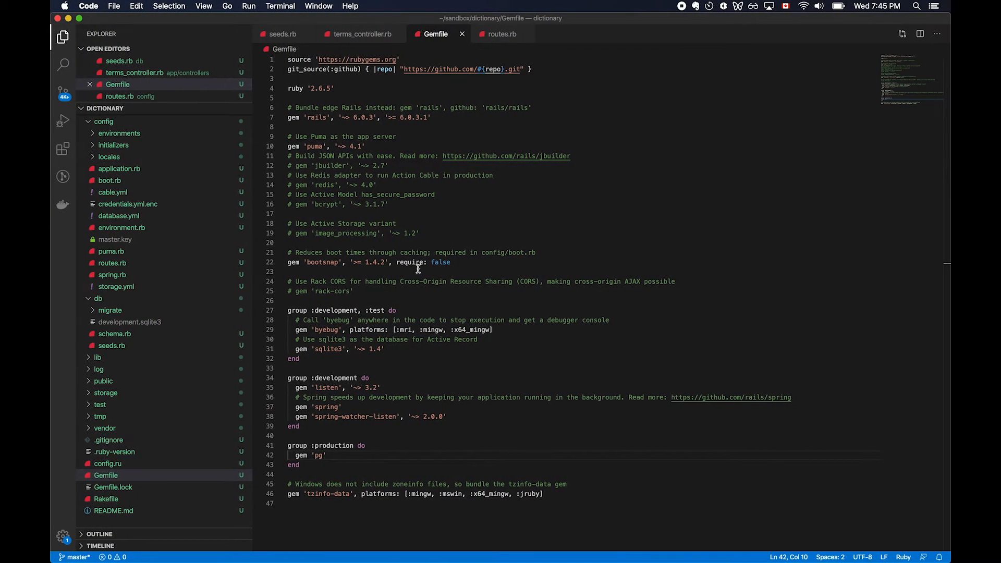
{"action": "key", "text": "cmd+p"}
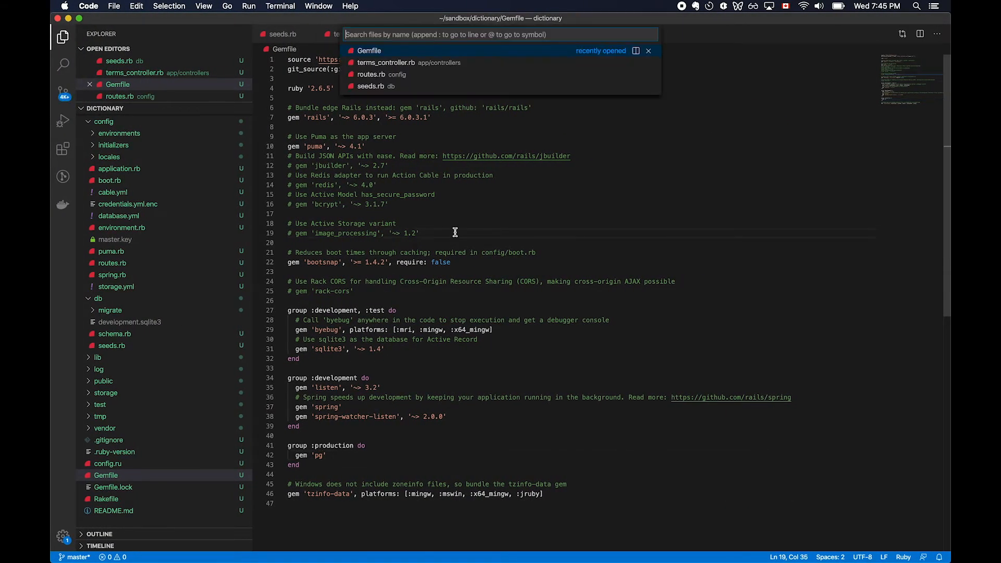
Step: Add adapter: 'postresql' (misspelled postgresql) under production in config/database.yml
{"action": "type", "text": "datab"}
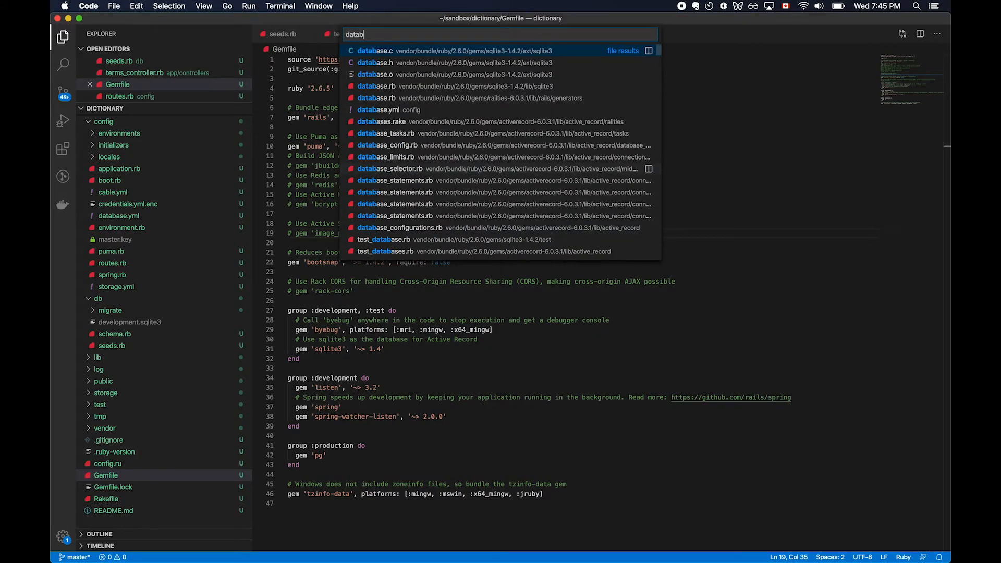
{"action": "left_click", "coordinate": [387, 109]}
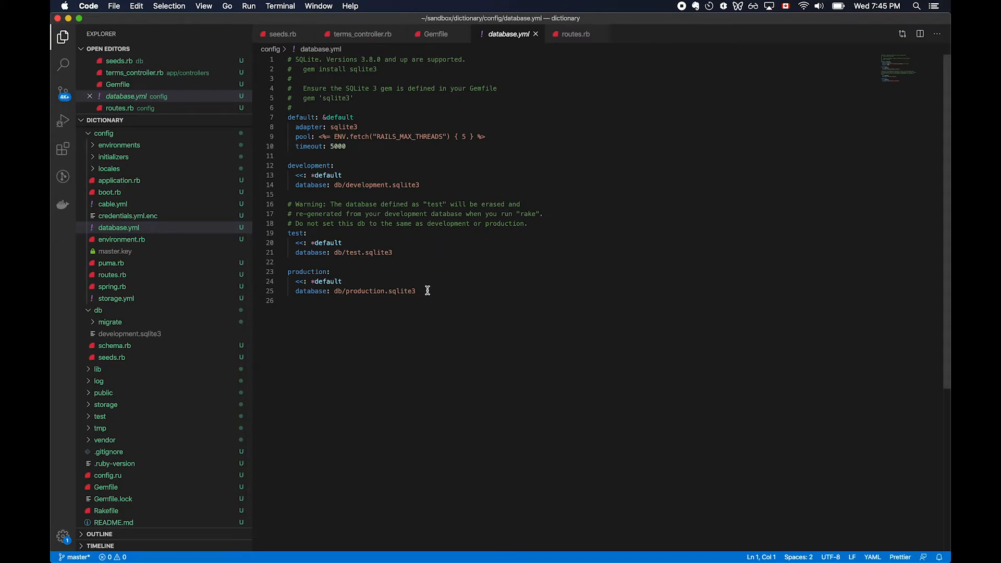
{"action": "key", "text": "enter"}
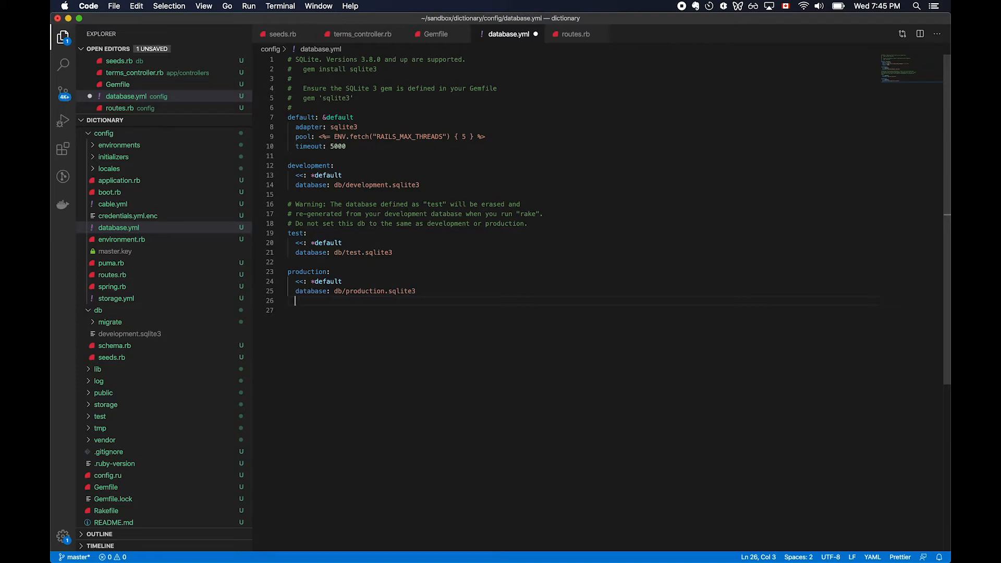
{"action": "mouse_move", "coordinate": [439, 270]}
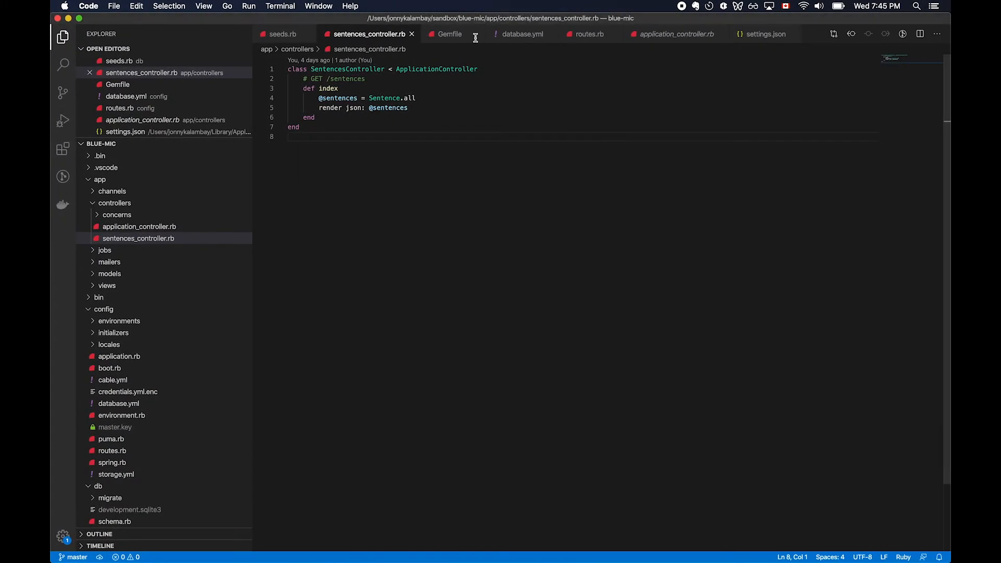
{"action": "left_click", "coordinate": [521, 33]}
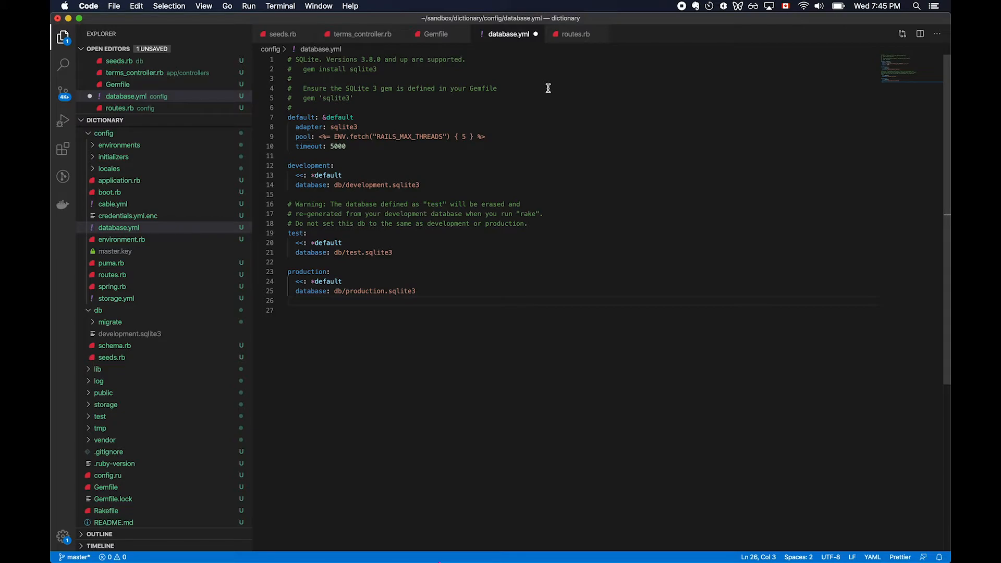
{"action": "type", "text": "adatapt"}
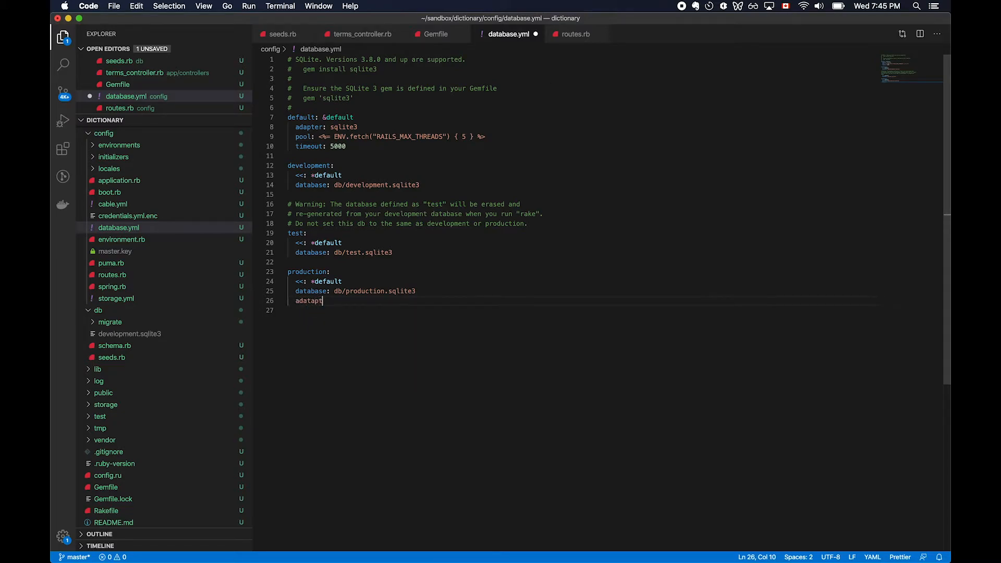
{"action": "type", "text": "er"}
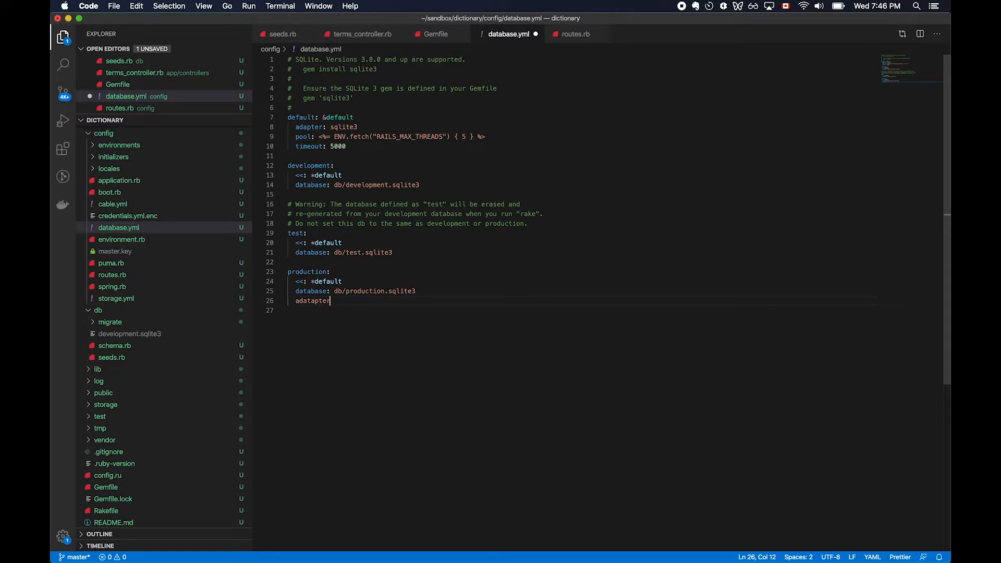
{"action": "type", "text": ": 'pos"}
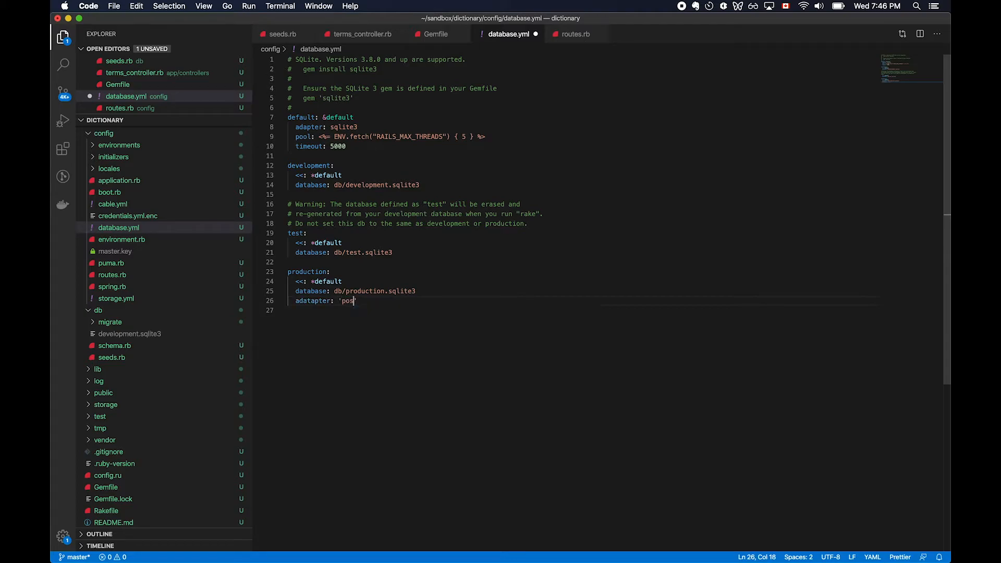
{"action": "type", "text": "tres'"}
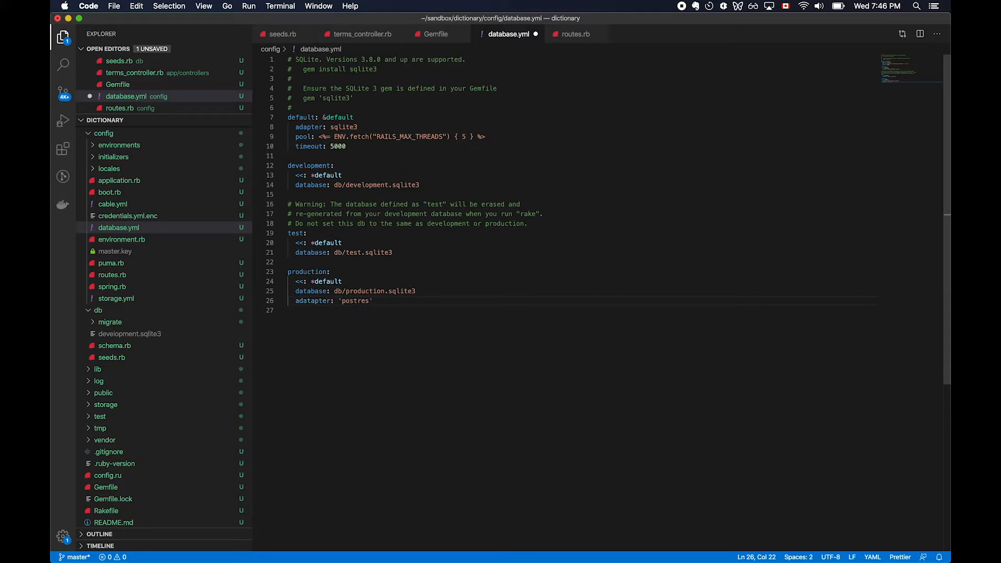
{"action": "type", "text": "ql"}
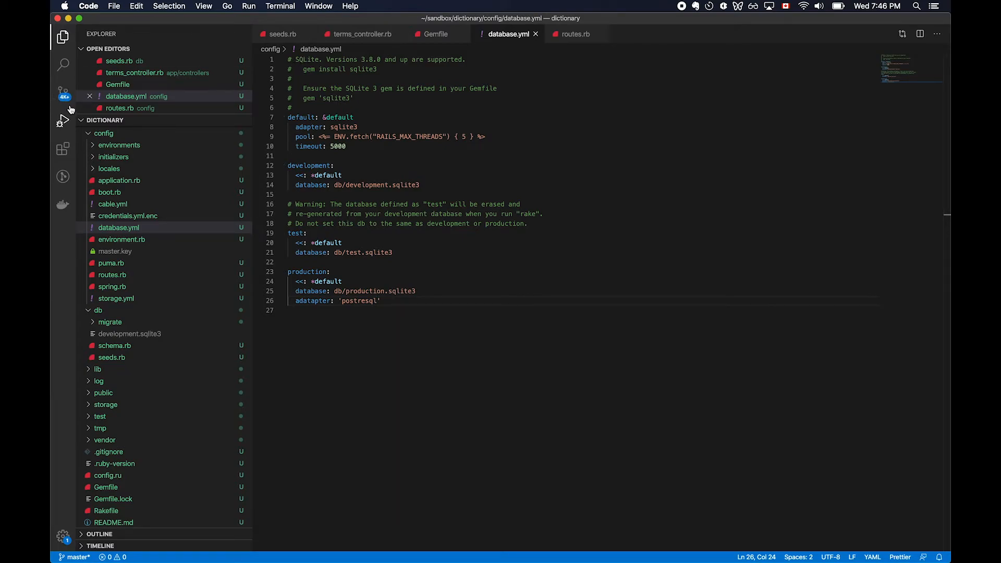
{"action": "mouse_move", "coordinate": [63, 91]}
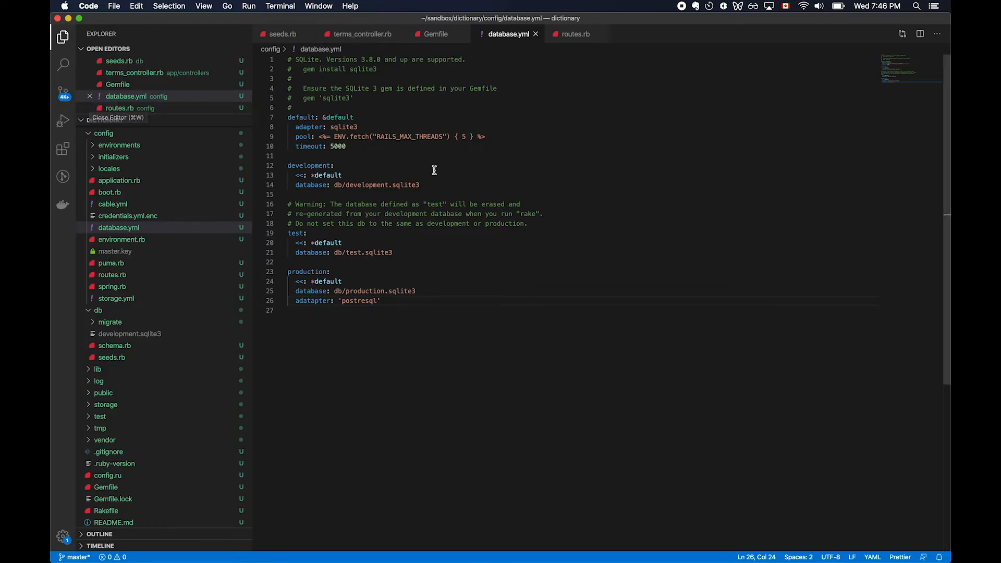
Step: Find .gitignore and add /vendor/bundle as a new last line
{"action": "key", "text": "cmd+p"}
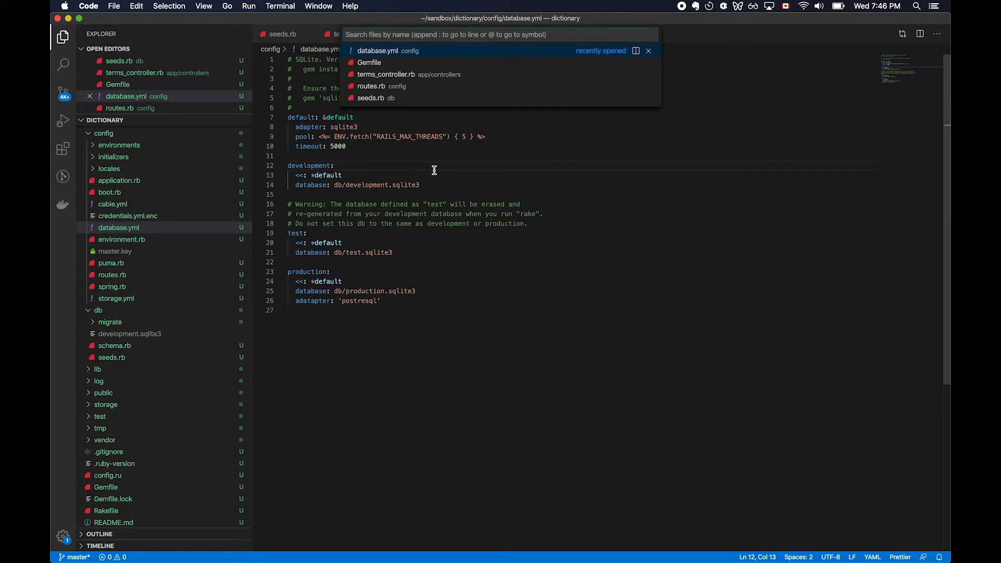
{"action": "mouse_move", "coordinate": [446, 182]}
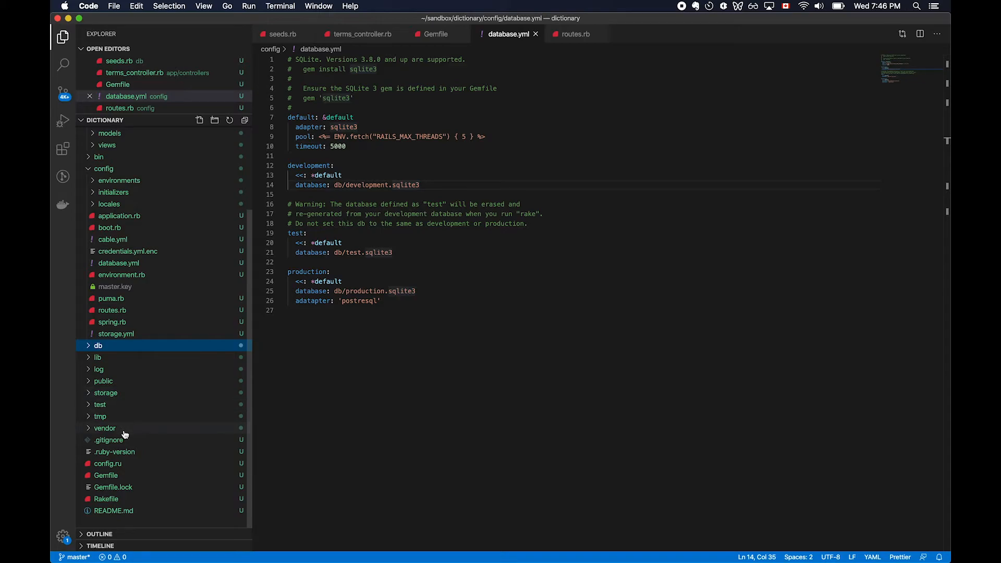
{"action": "type", "text": ".gi"}
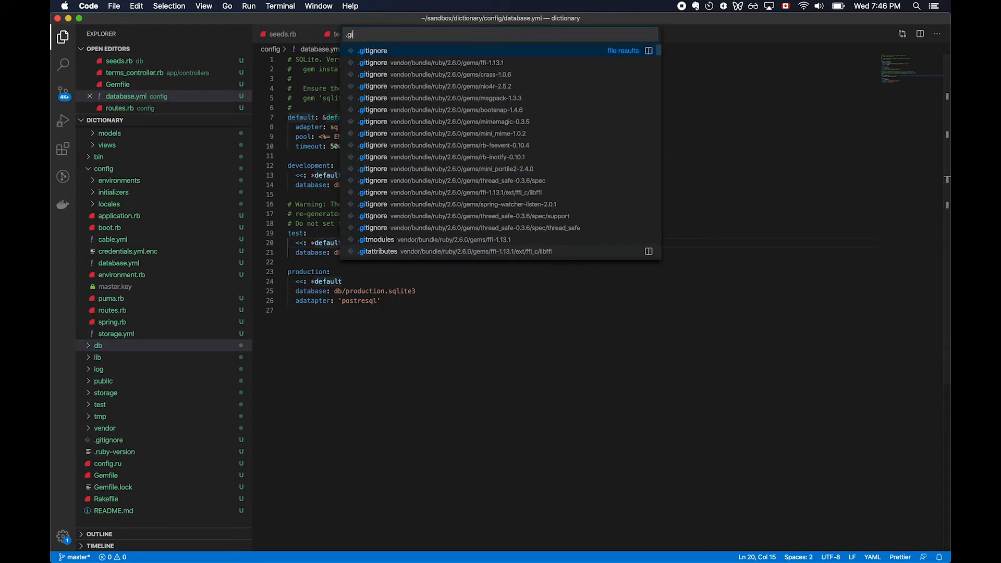
{"action": "left_click", "coordinate": [373, 50]}
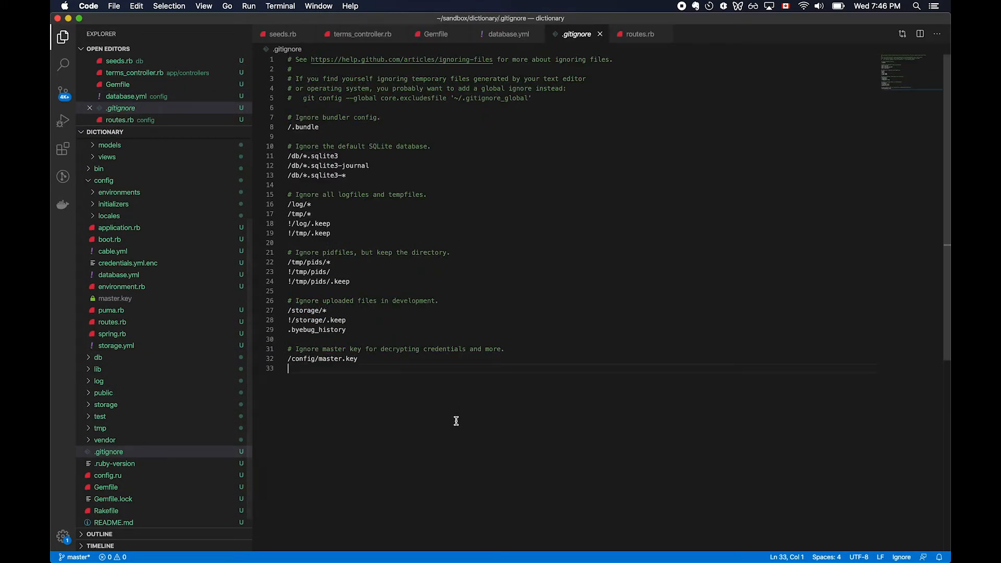
{"action": "type", "text": "/"}
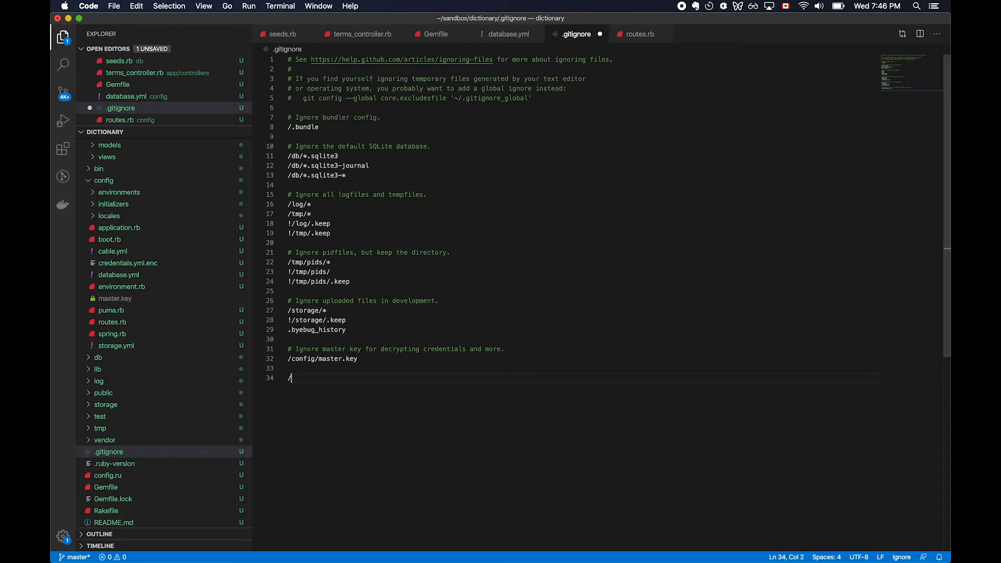
{"action": "type", "text": "vendor/"}
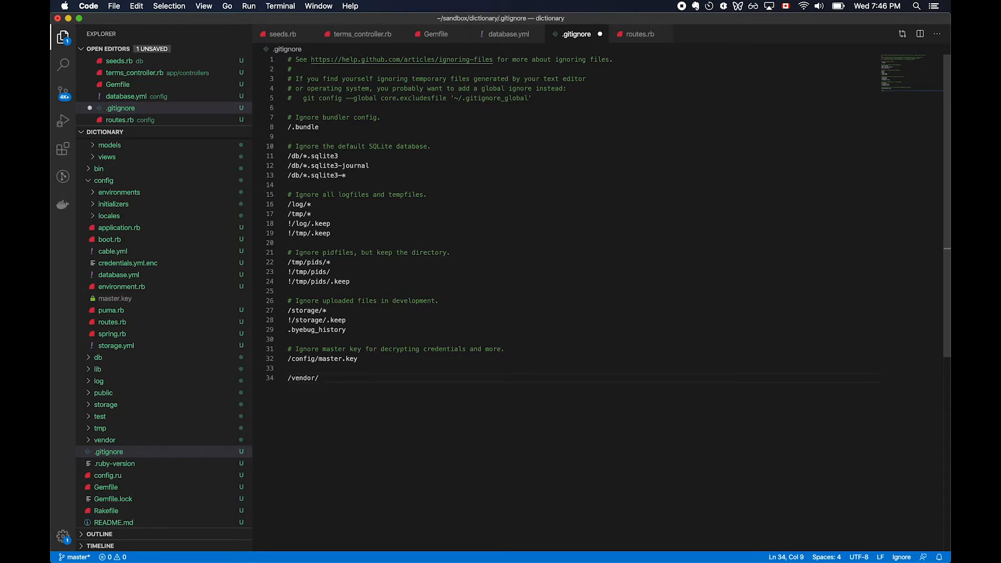
{"action": "type", "text": "bundle"}
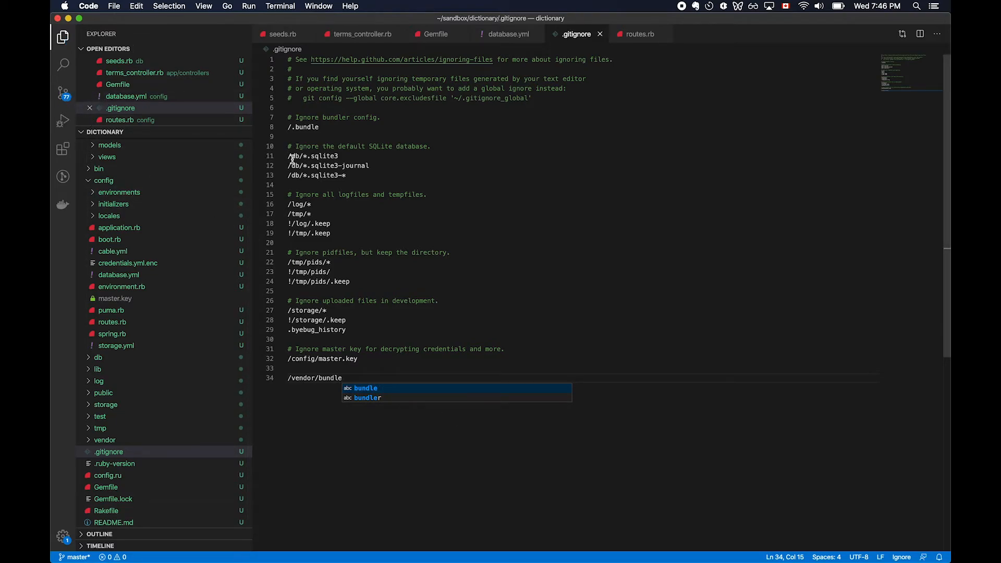
{"action": "key", "text": "cmd+tab"}
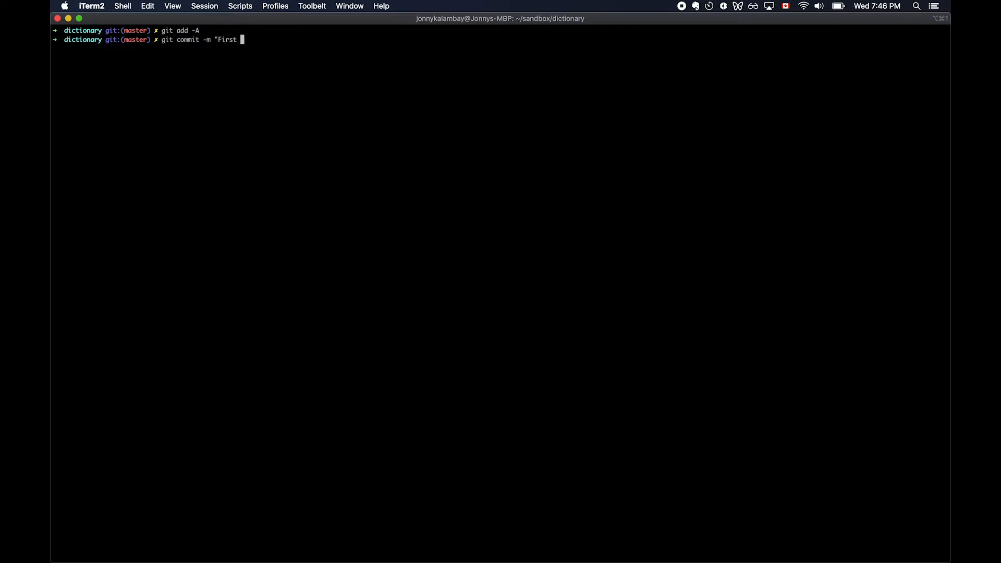
Step: Commit all files as "First commit" and create the Heroku app jk-dictionary
{"action": "type", "text": "commi"}
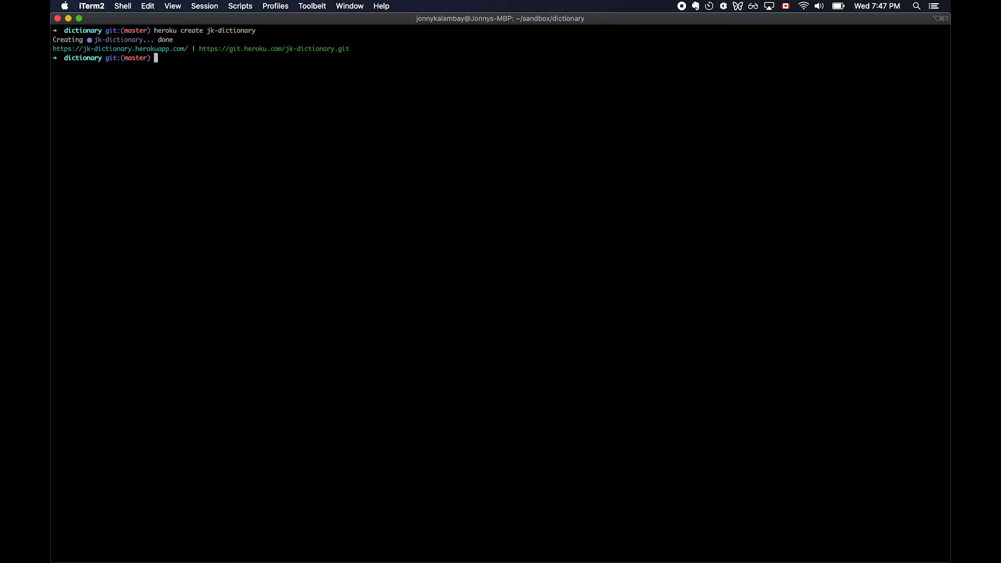
{"action": "type", "text": "git push"}
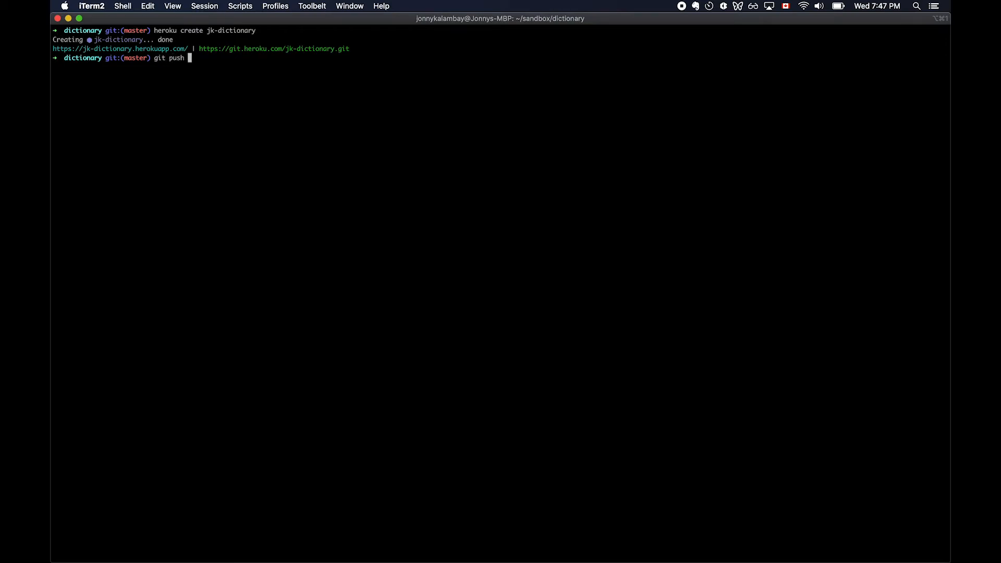
Step: Run git push heroku master to deploy jk-dictionary
{"action": "type", "text": "heroku master"}
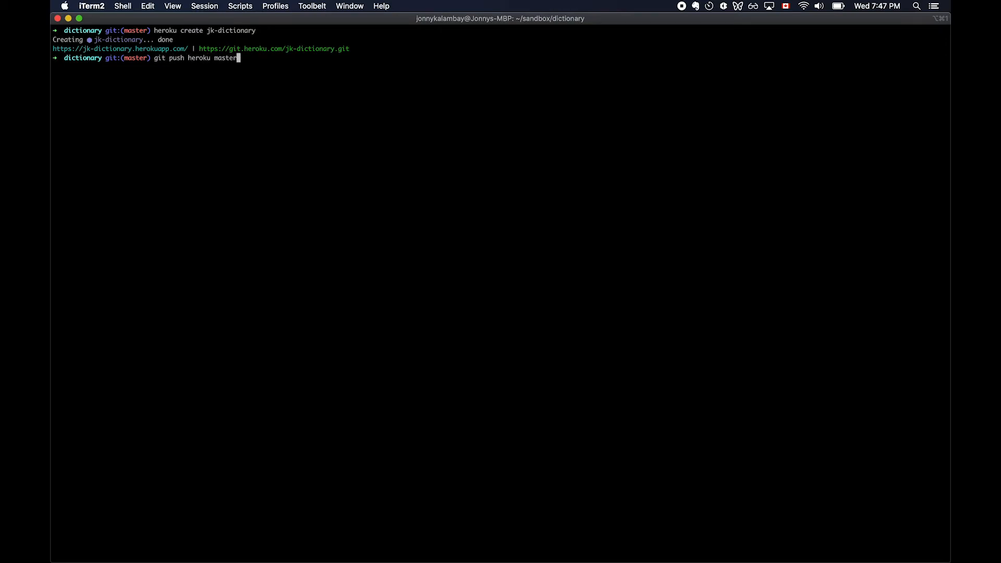
{"action": "key", "text": "enter"}
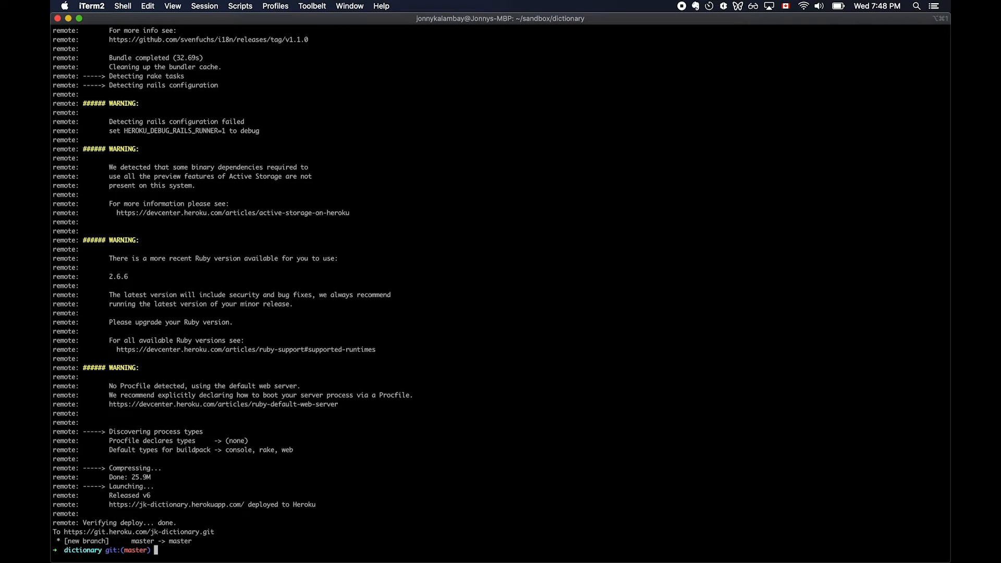
{"action": "type", "text": "herokuapp.com"}
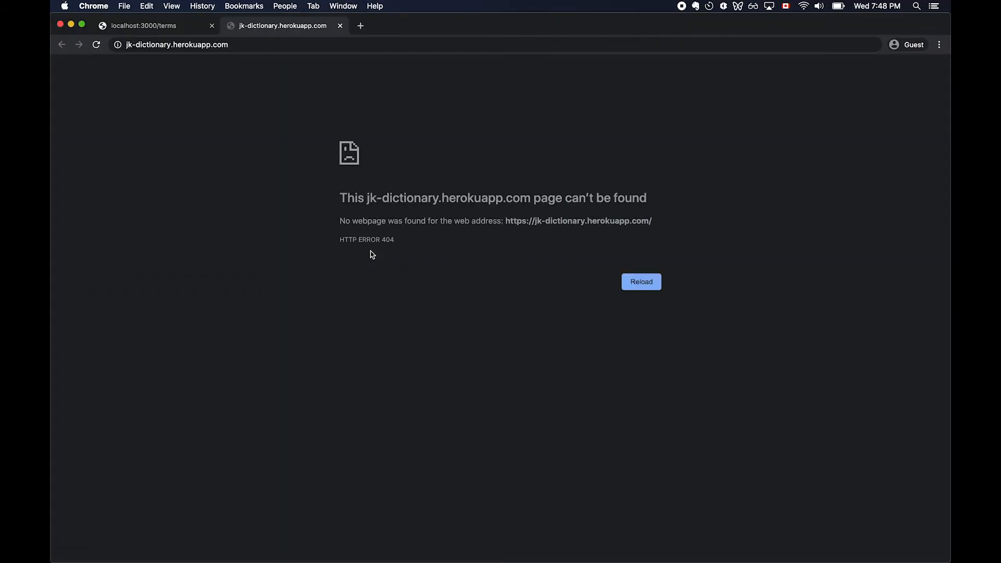
{"action": "mouse_move", "coordinate": [443, 268]}
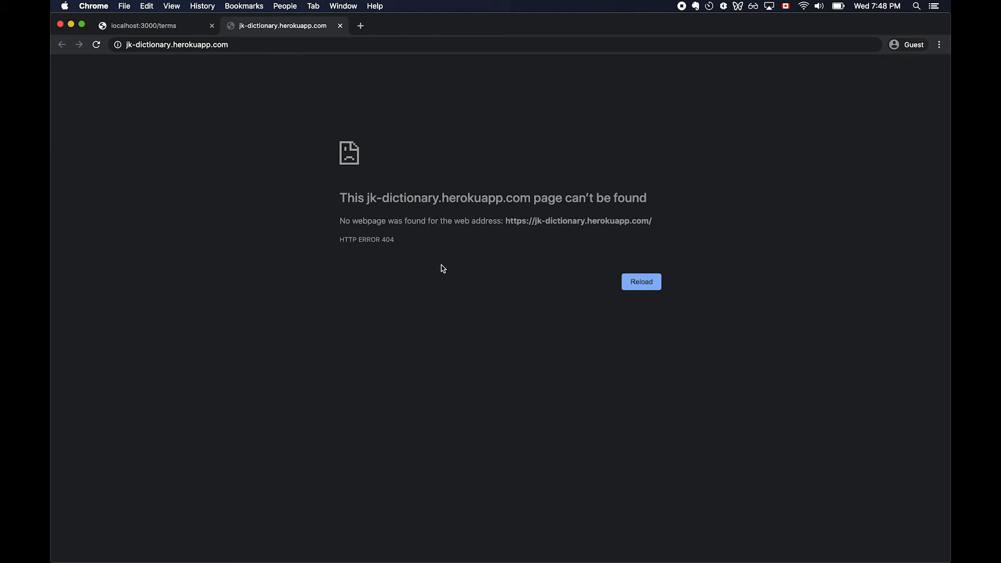
{"action": "mouse_move", "coordinate": [291, 40]}
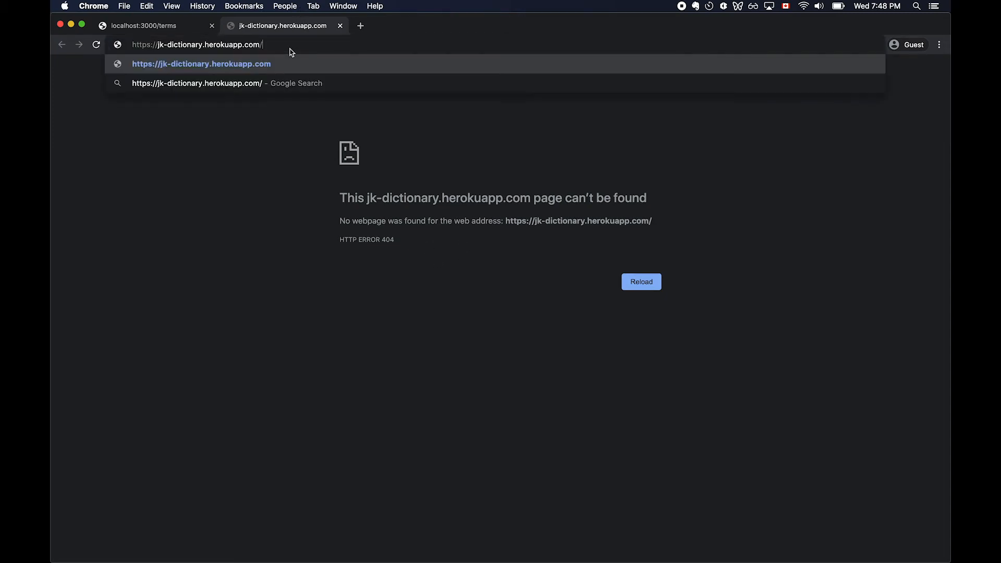
Step: Load jk-dictionary.herokuapp.com/terms, which returns an HTTP 500 error
{"action": "type", "text": "terms"}
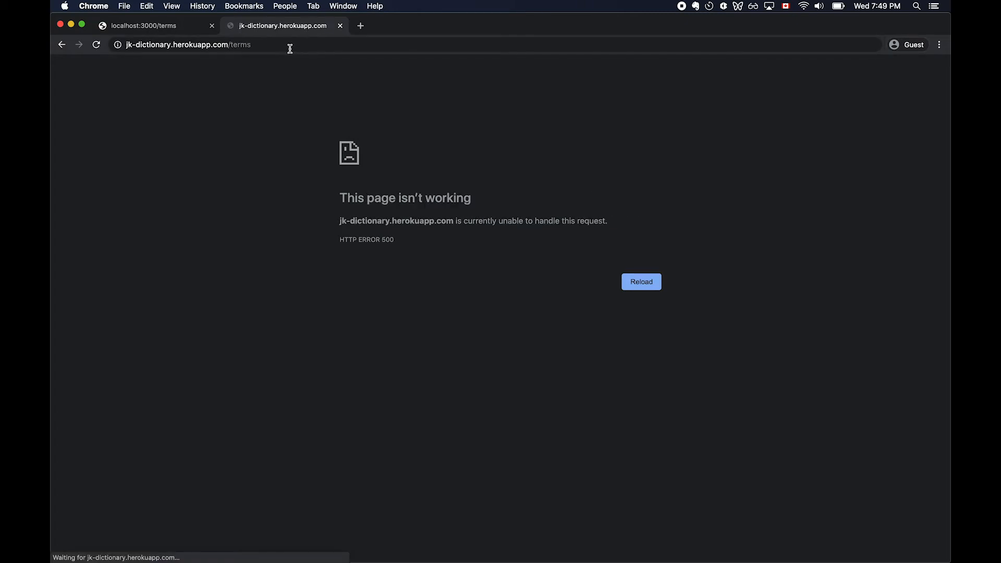
{"action": "mouse_move", "coordinate": [303, 78]}
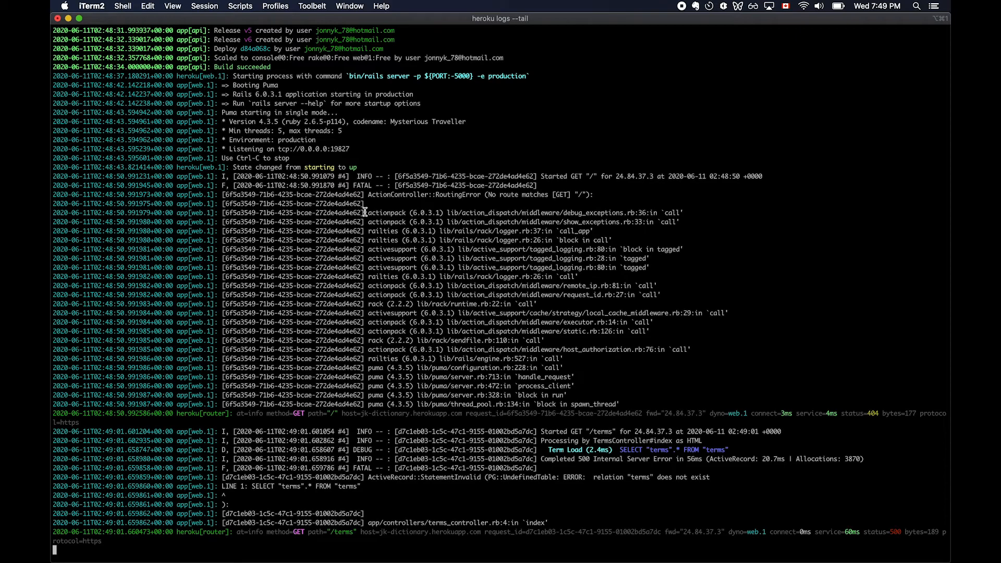
{"action": "mouse_move", "coordinate": [387, 194]}
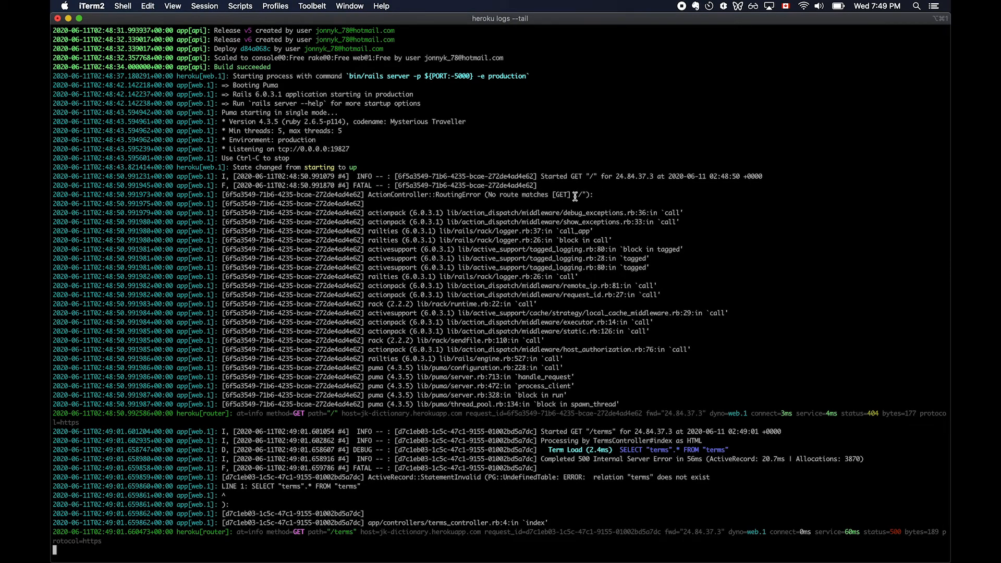
{"action": "mouse_move", "coordinate": [598, 278]}
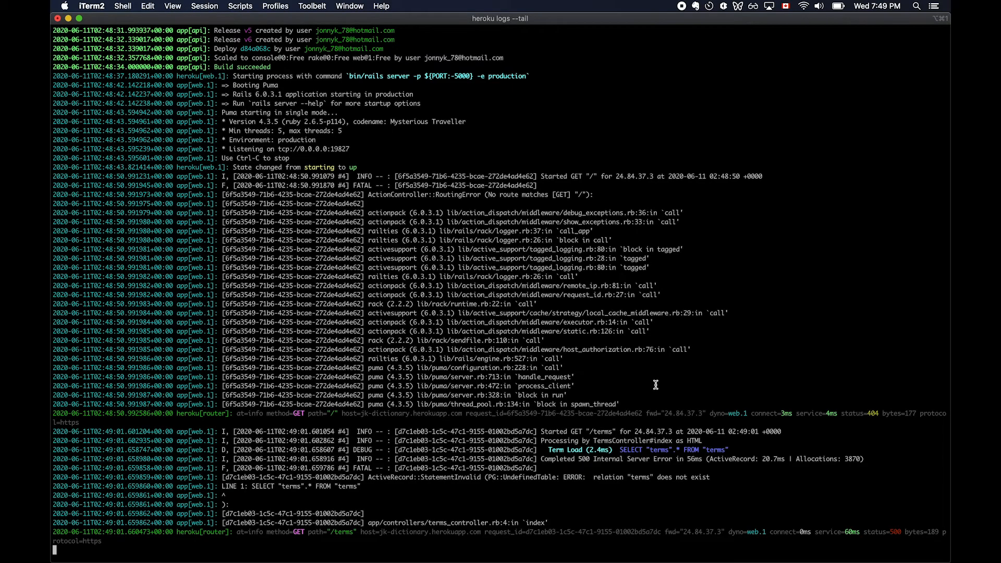
{"action": "mouse_move", "coordinate": [658, 462]}
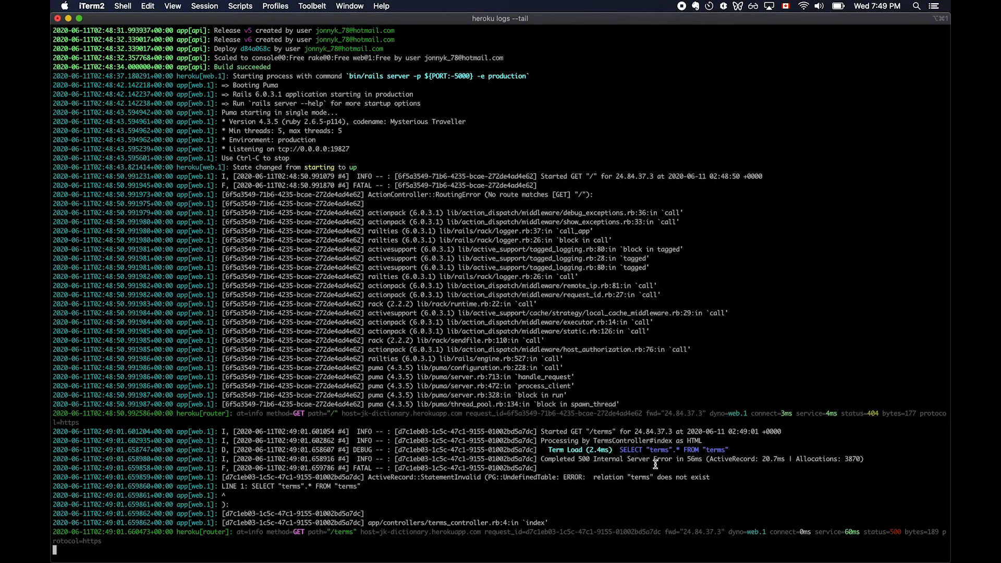
Step: Copy the 'relation "terms" does not exist' error from the Heroku logs
{"action": "left_click_drag", "start_coordinate": [588, 477], "coordinate": [708, 477]}
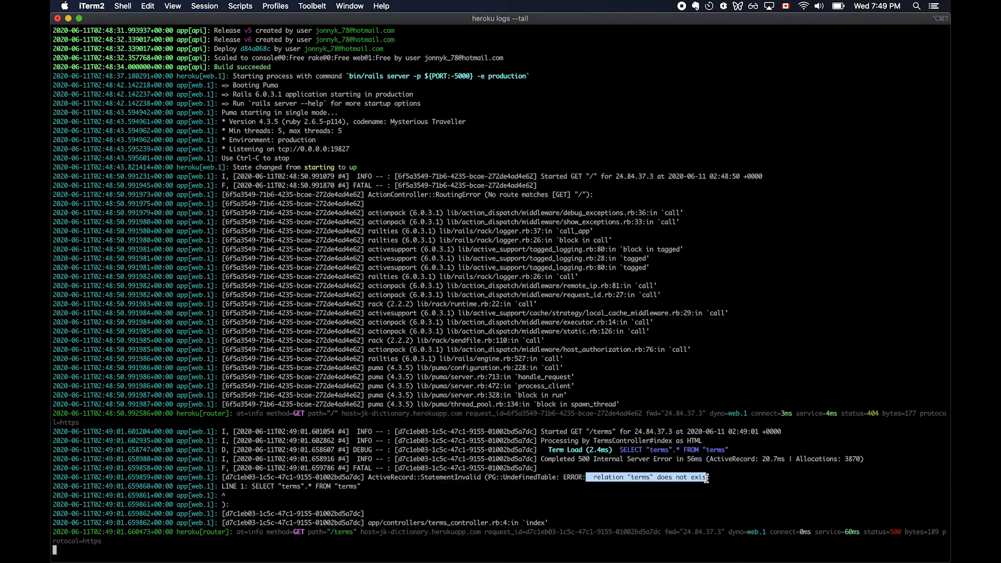
{"action": "key", "text": "ctrl+c"}
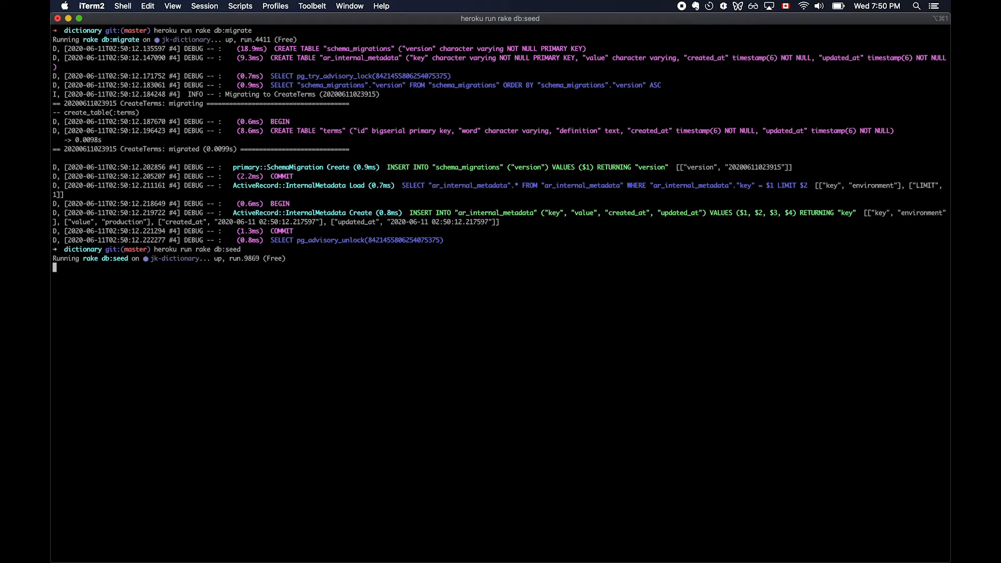
{"action": "key", "text": "enter"}
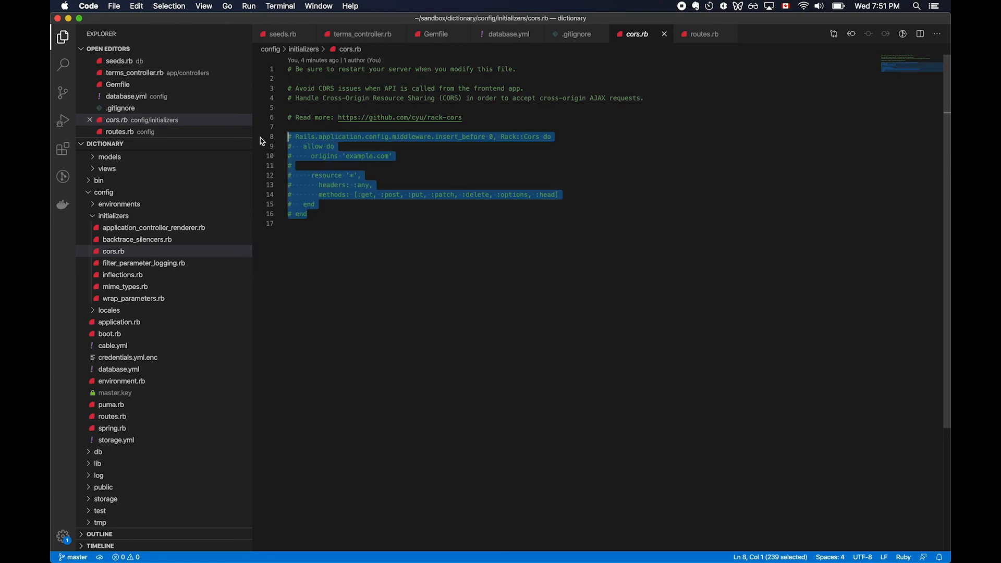
Step: Uncomment the Rack::Cors block and delete the example.com origin value
{"action": "key", "text": "cmd+/"}
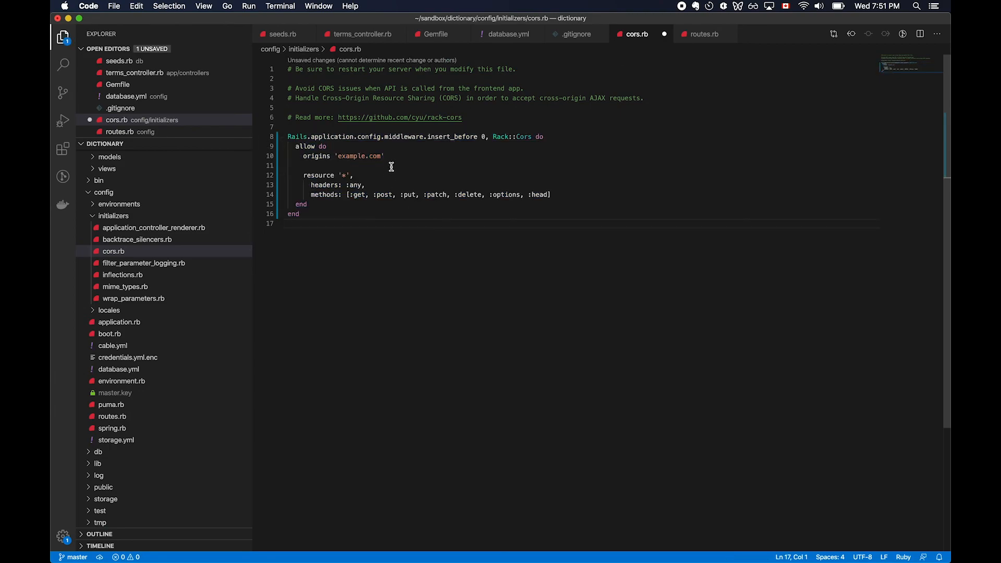
{"action": "double_click", "coordinate": [358, 156]}
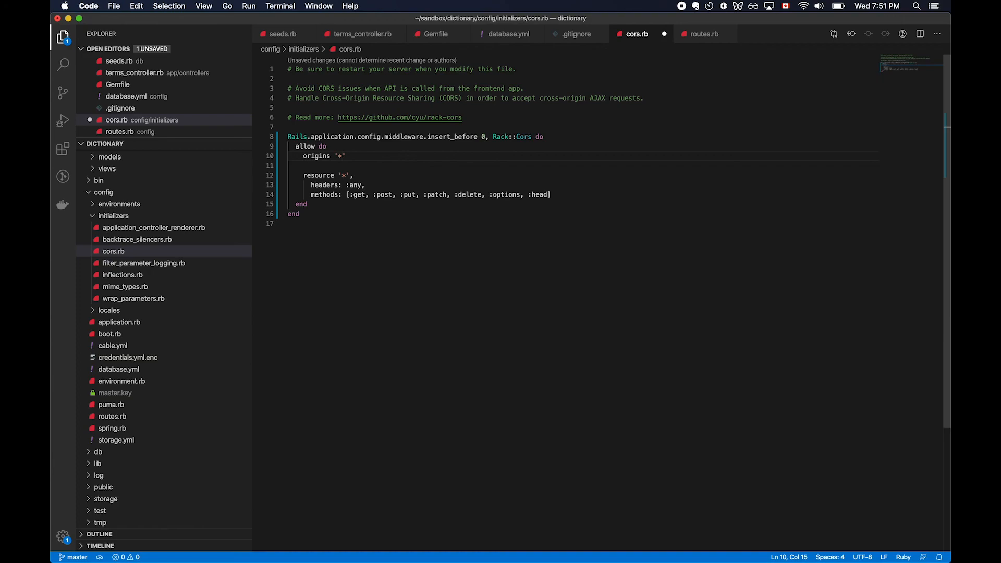
{"action": "key", "text": "Backspace"}
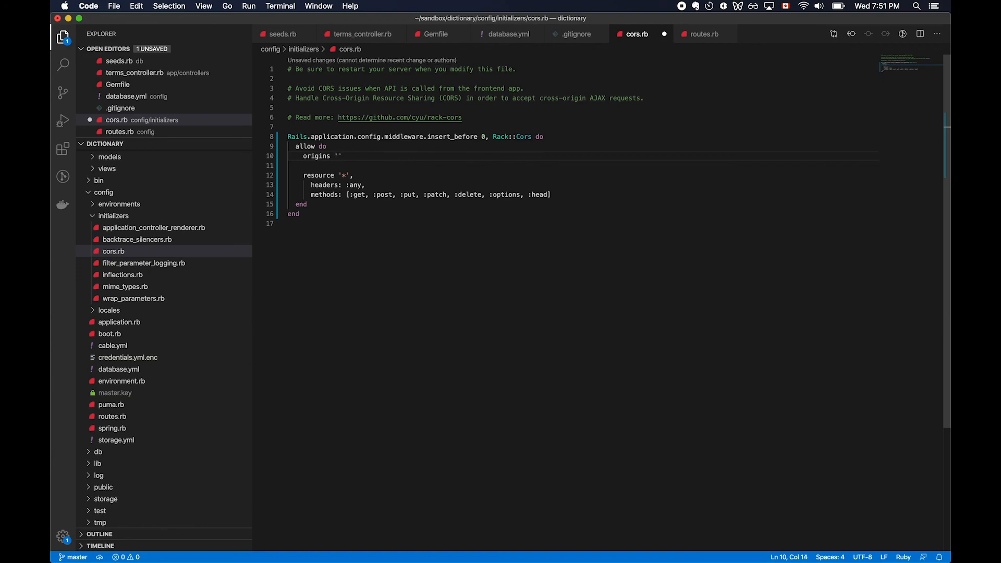